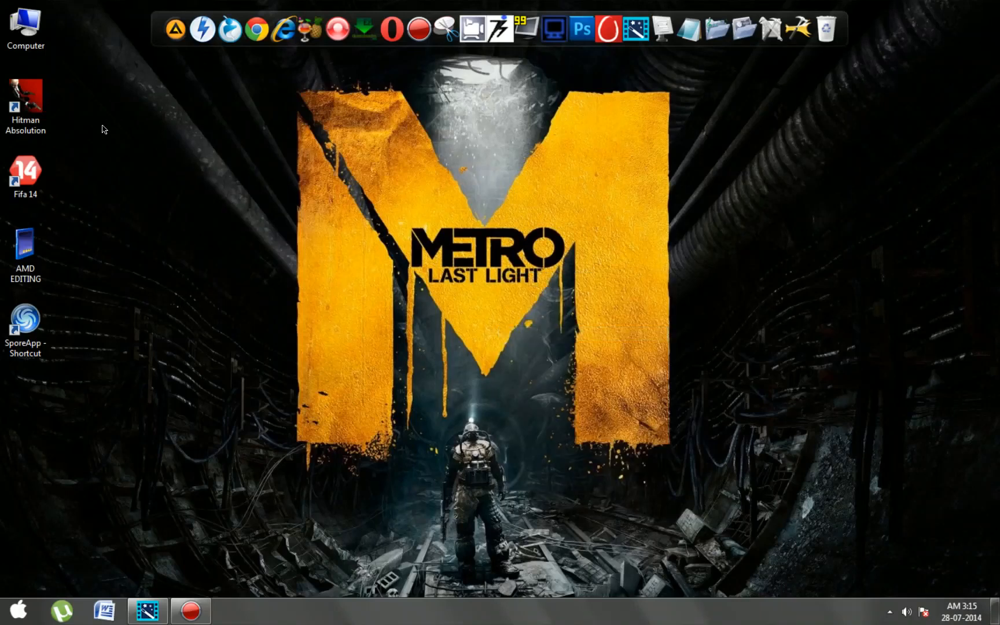
Bring up the Computer view listing the hard disk drives from the desktop icon
{"action": "double_click", "coordinate": [26, 26]}
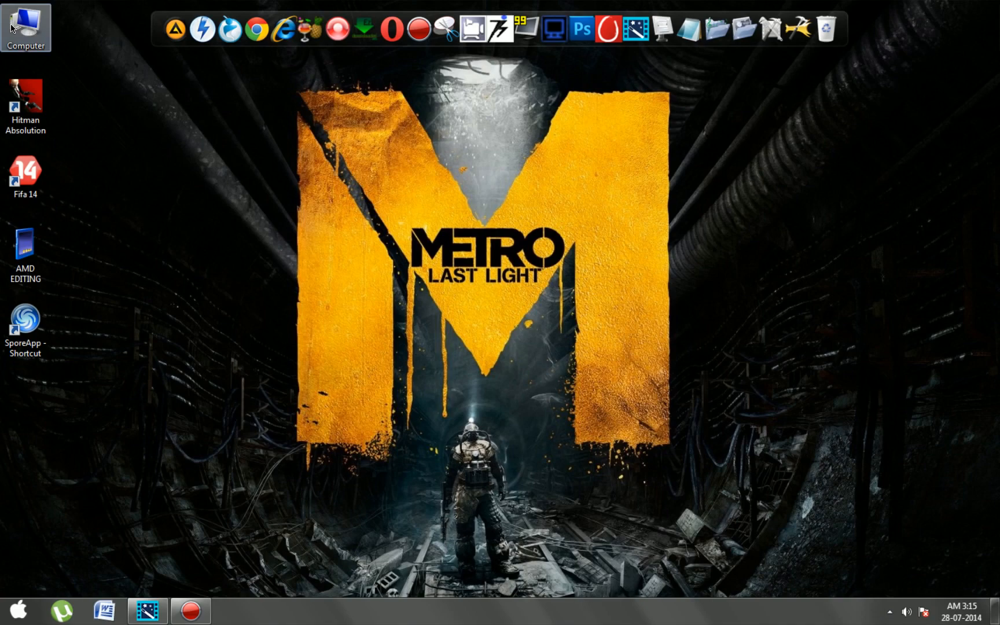
{"action": "double_click", "coordinate": [25, 27]}
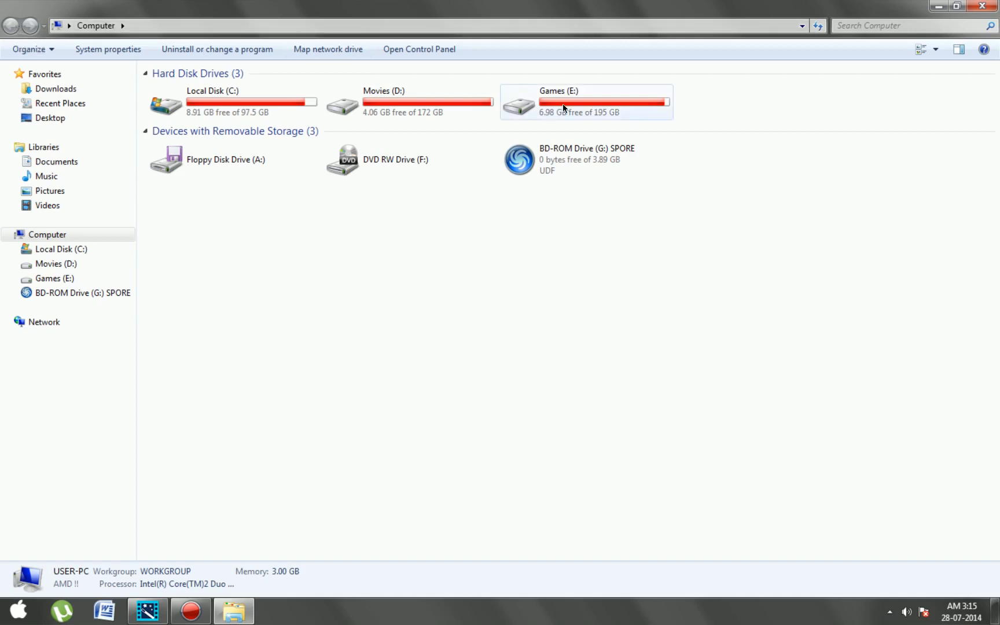
Navigate into Games (E:) > Gameplay > GAMEPLAY and dismiss the Open with dialog
{"action": "left_click", "coordinate": [577, 102]}
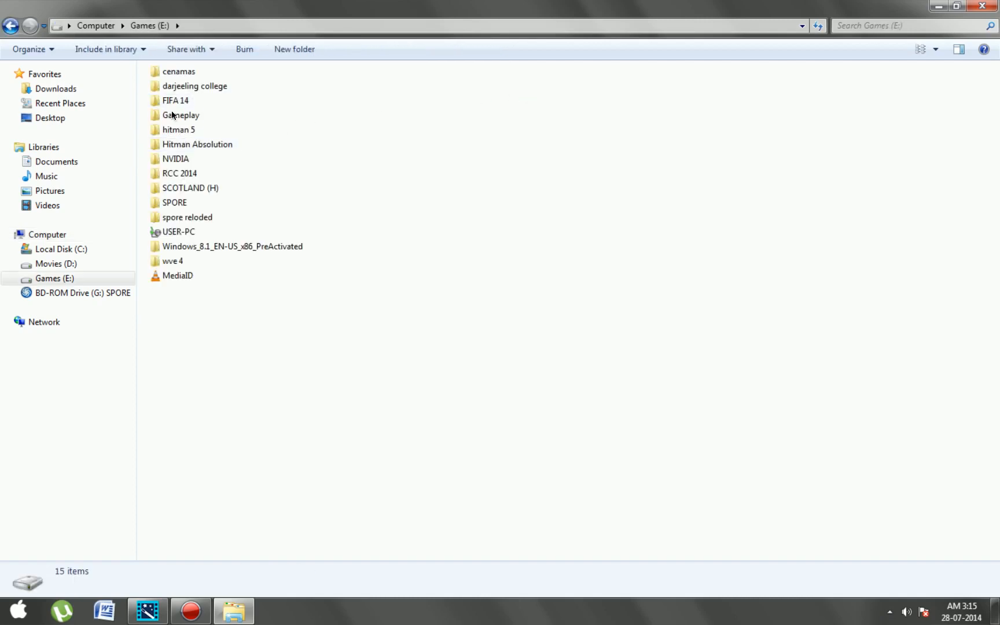
{"action": "double_click", "coordinate": [182, 114]}
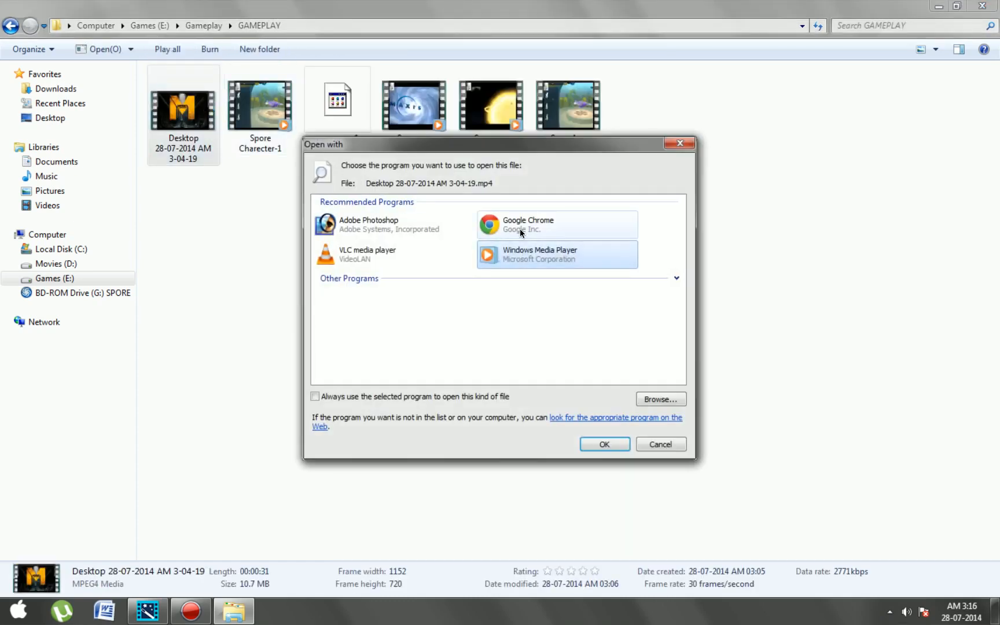
{"action": "mouse_move", "coordinate": [643, 288]}
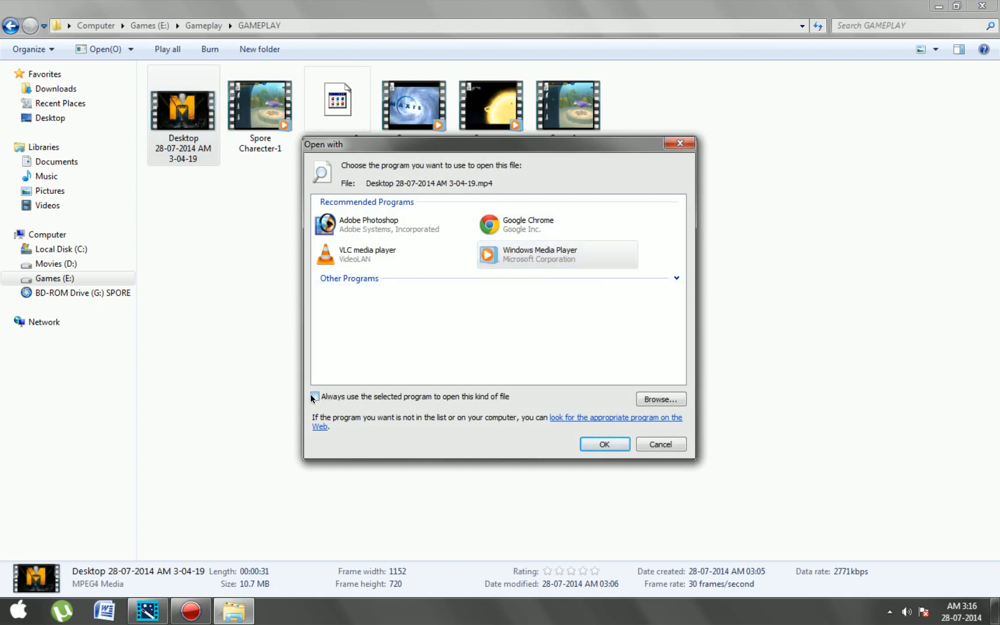
{"action": "left_click", "coordinate": [314, 396]}
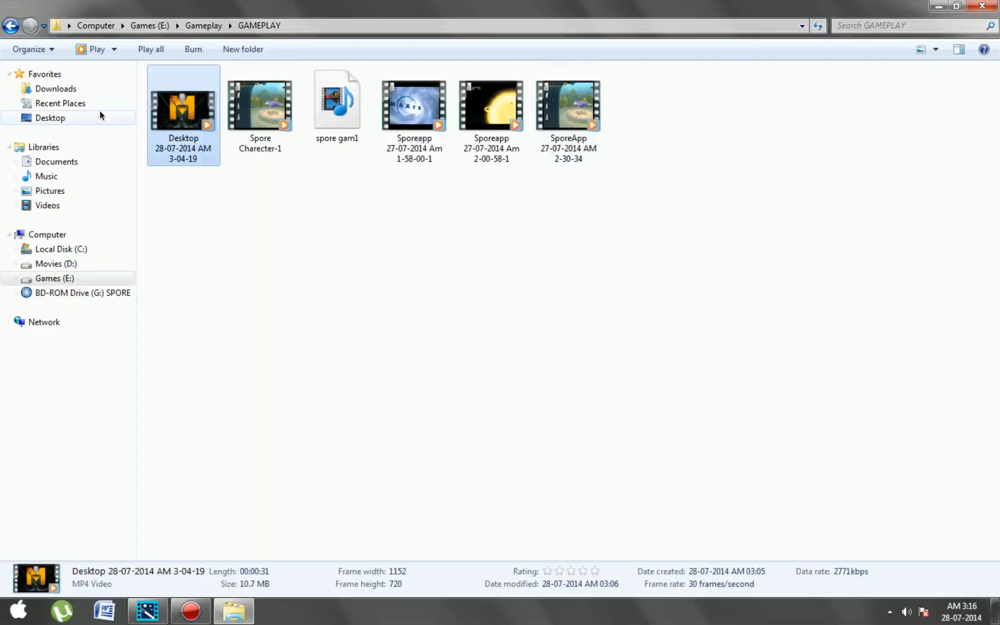
Check the Metro gameplay video's Properties, confirming it is a 10.7 MB MP4, then dismiss them
{"action": "right_click", "coordinate": [182, 112]}
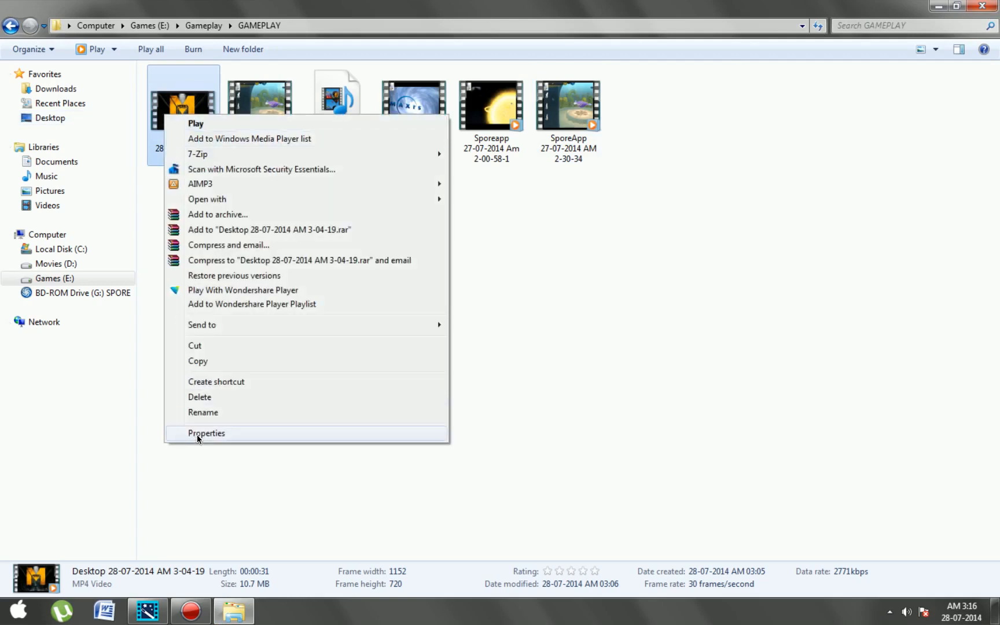
{"action": "left_click", "coordinate": [206, 433]}
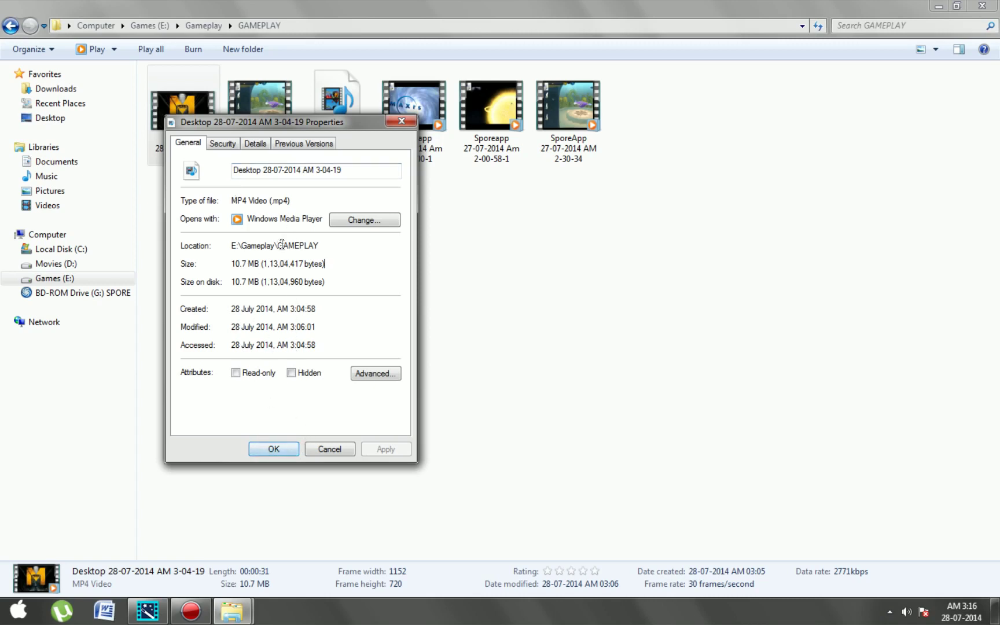
{"action": "mouse_move", "coordinate": [273, 448]}
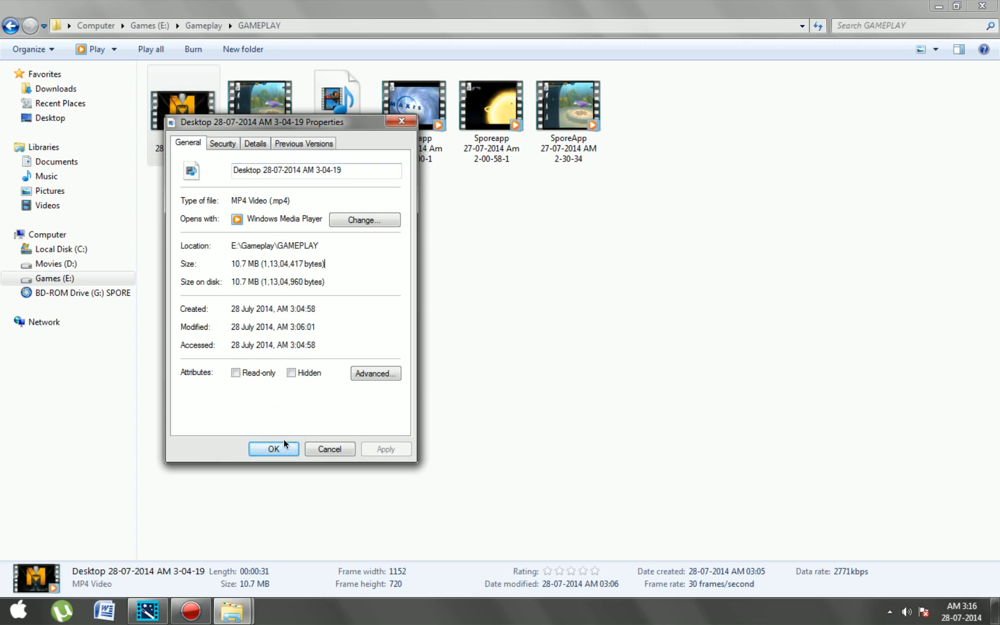
{"action": "left_click", "coordinate": [273, 449]}
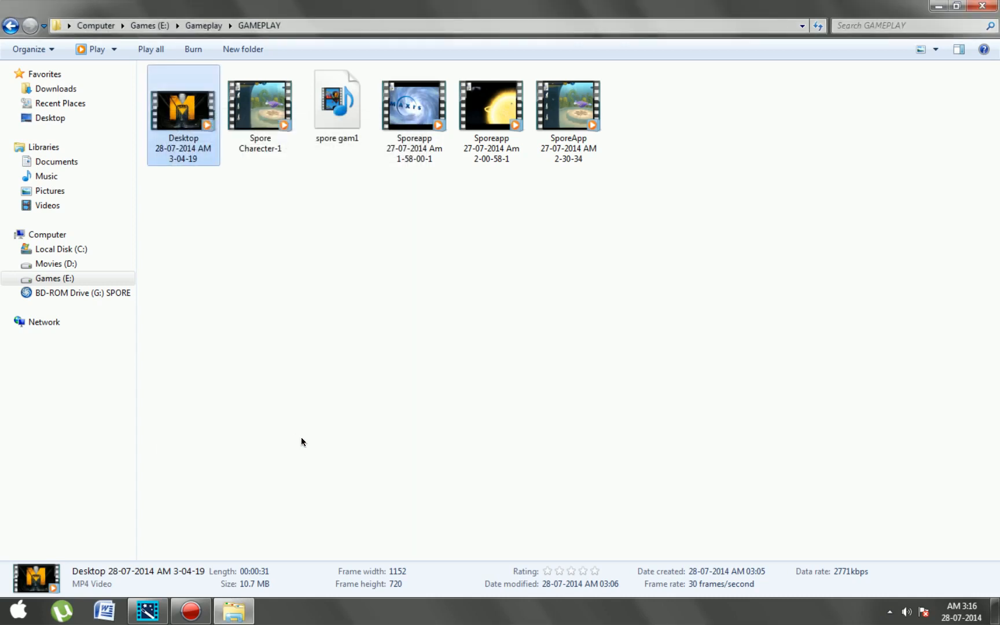
{"action": "mouse_move", "coordinate": [309, 338]}
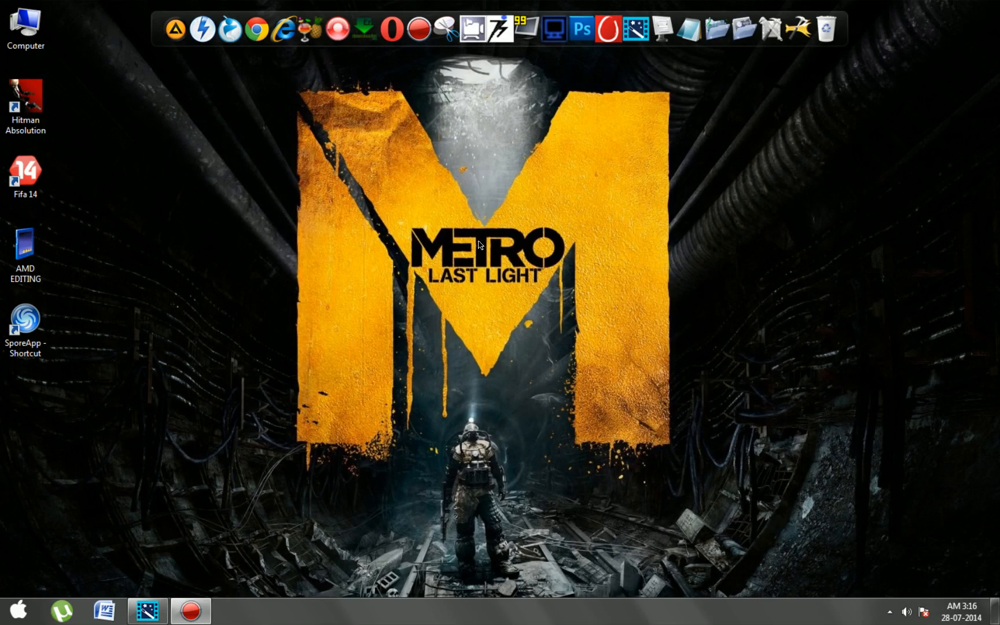
{"action": "left_click", "coordinate": [8, 610]}
{"action": "type", "text": "HAND BREAK"}
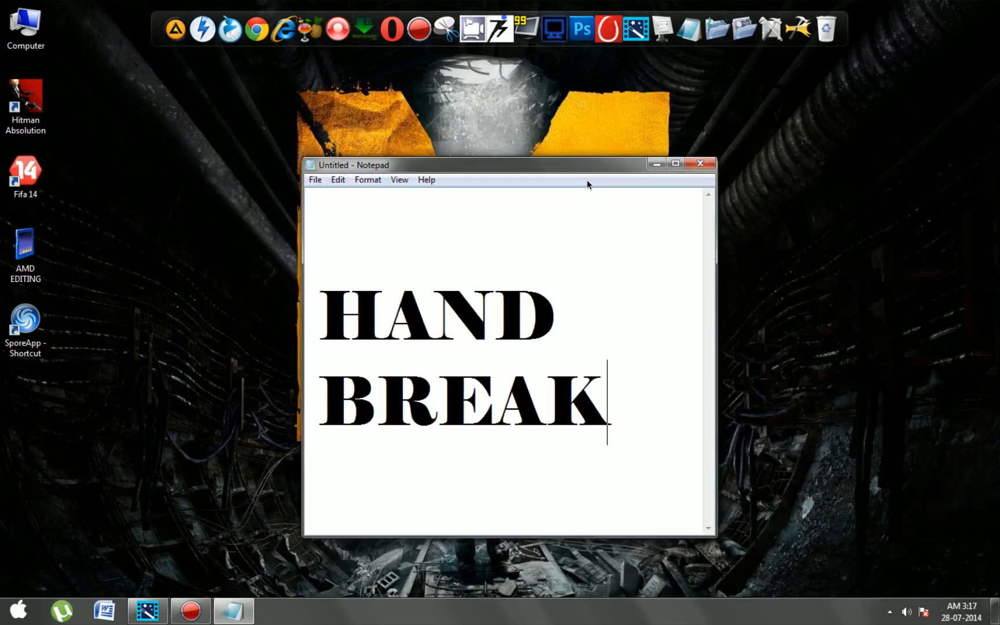
{"action": "mouse_move", "coordinate": [418, 336]}
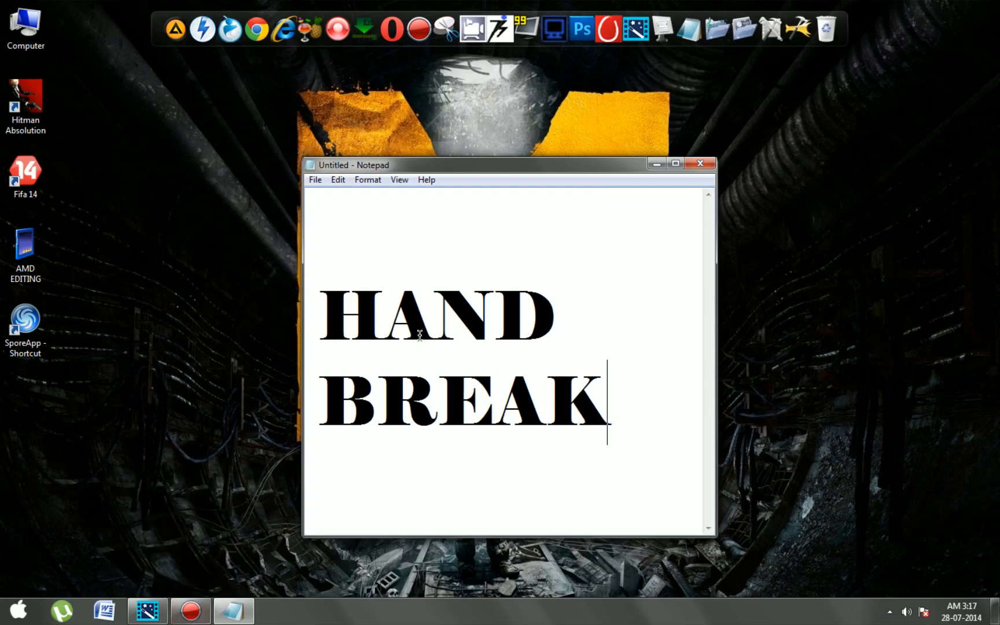
{"action": "key", "text": "ctrl+a"}
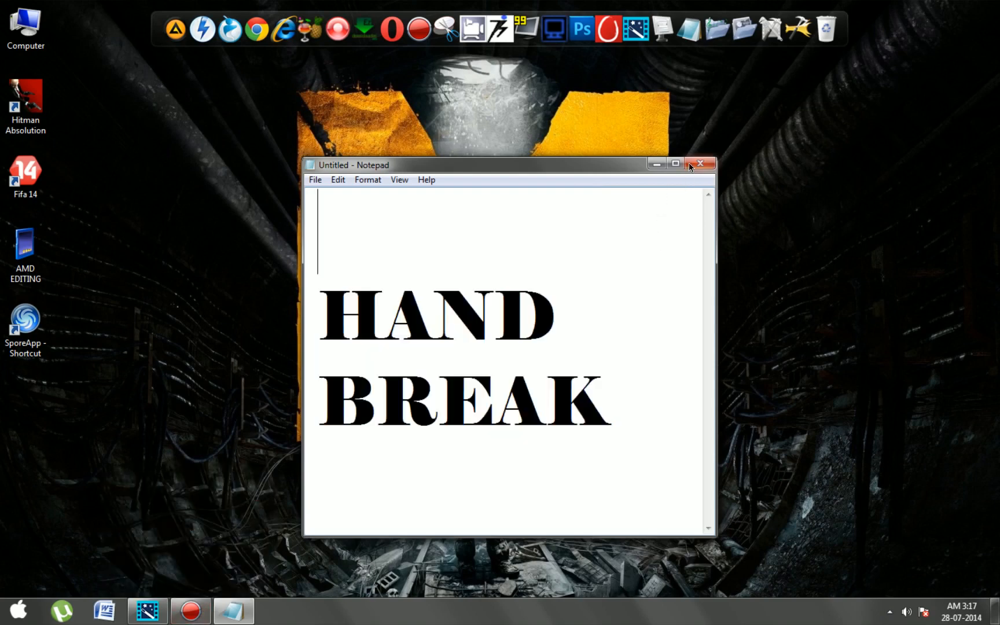
{"action": "left_click", "coordinate": [699, 163]}
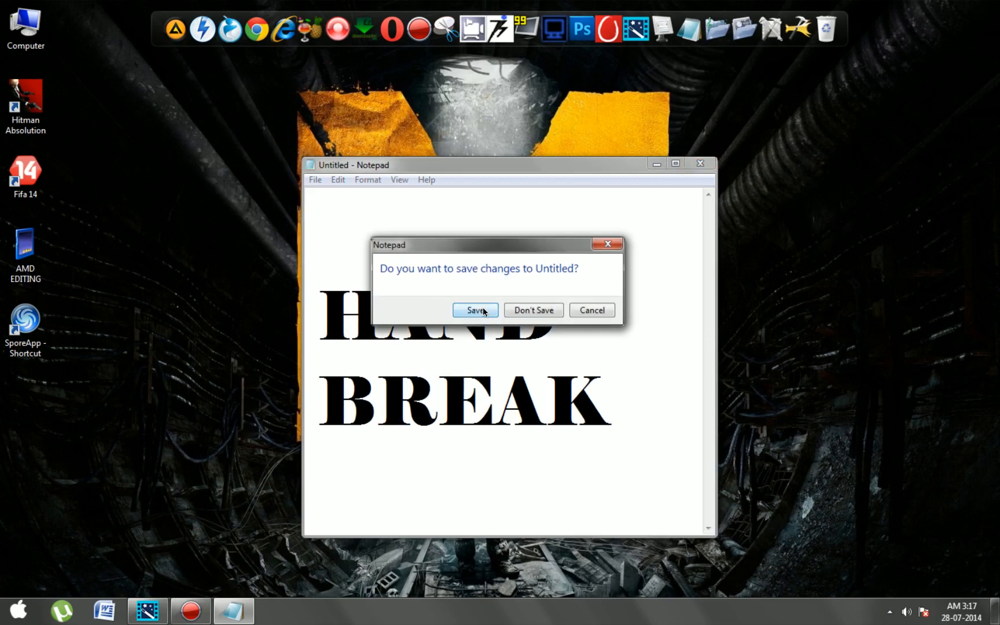
{"action": "left_click", "coordinate": [533, 310]}
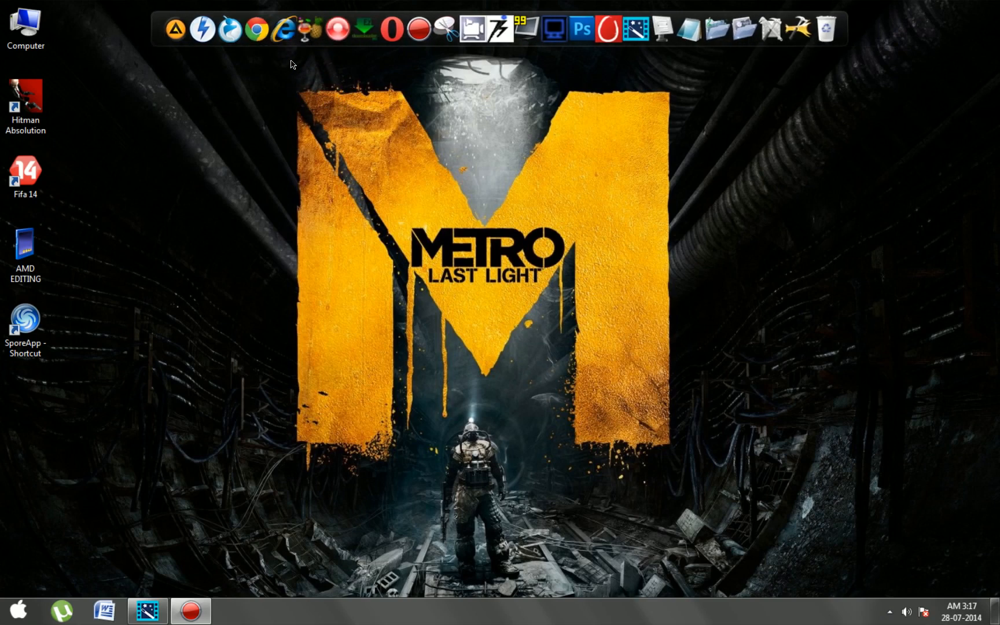
{"action": "mouse_move", "coordinate": [306, 45]}
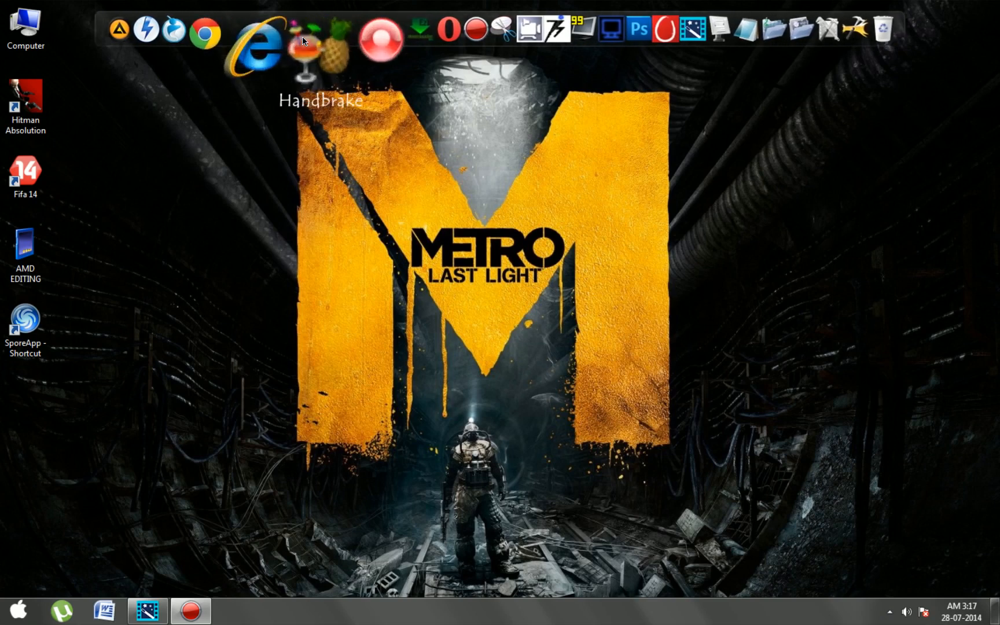
{"action": "mouse_move", "coordinate": [431, 231]}
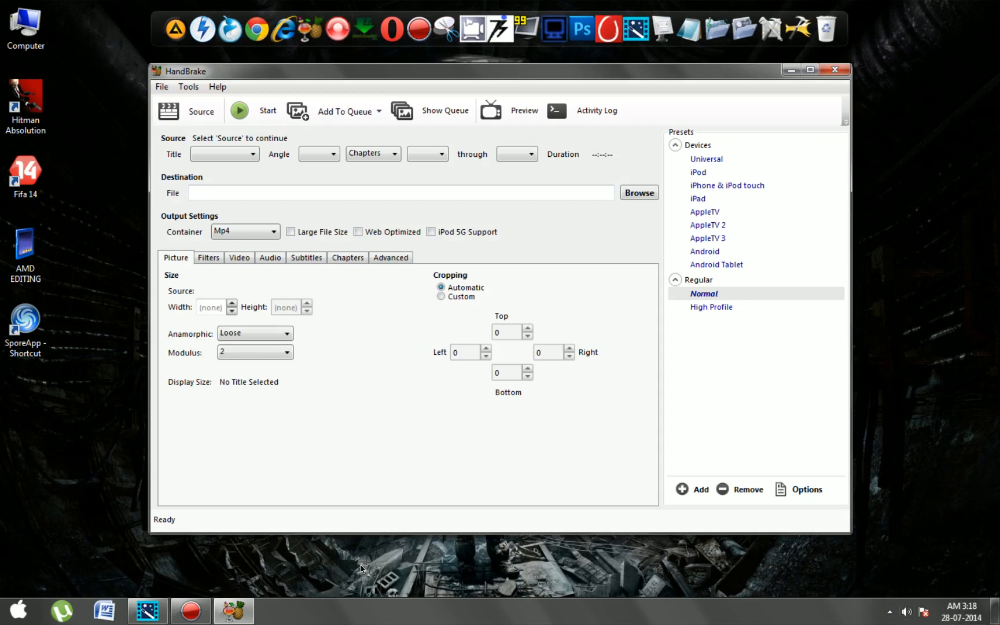
{"action": "mouse_move", "coordinate": [337, 277]}
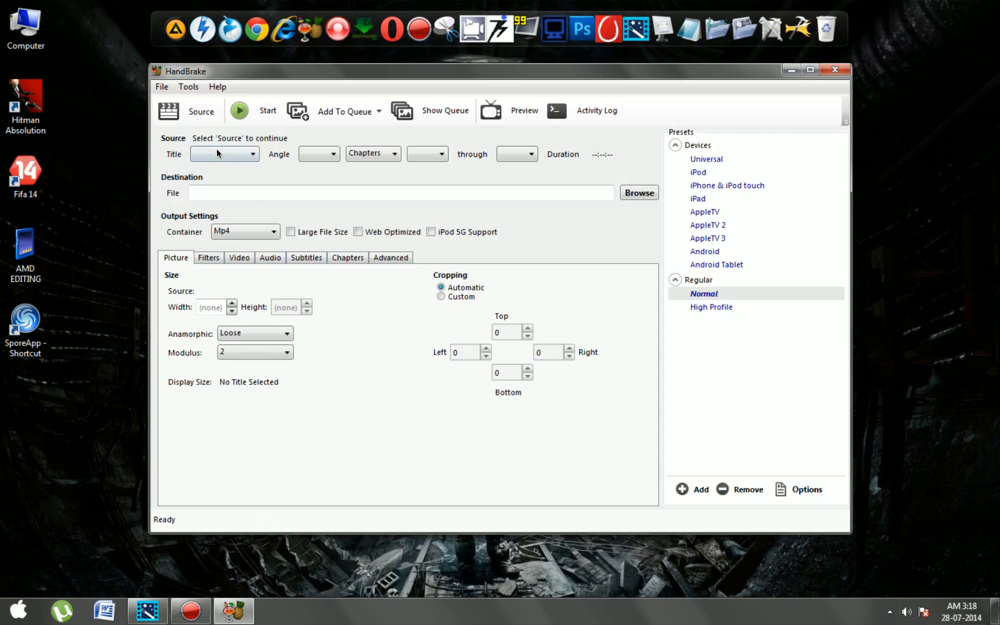
Set the destination file to compressed.mp4 in the GAMEPLAY folder
{"action": "left_click", "coordinate": [638, 193]}
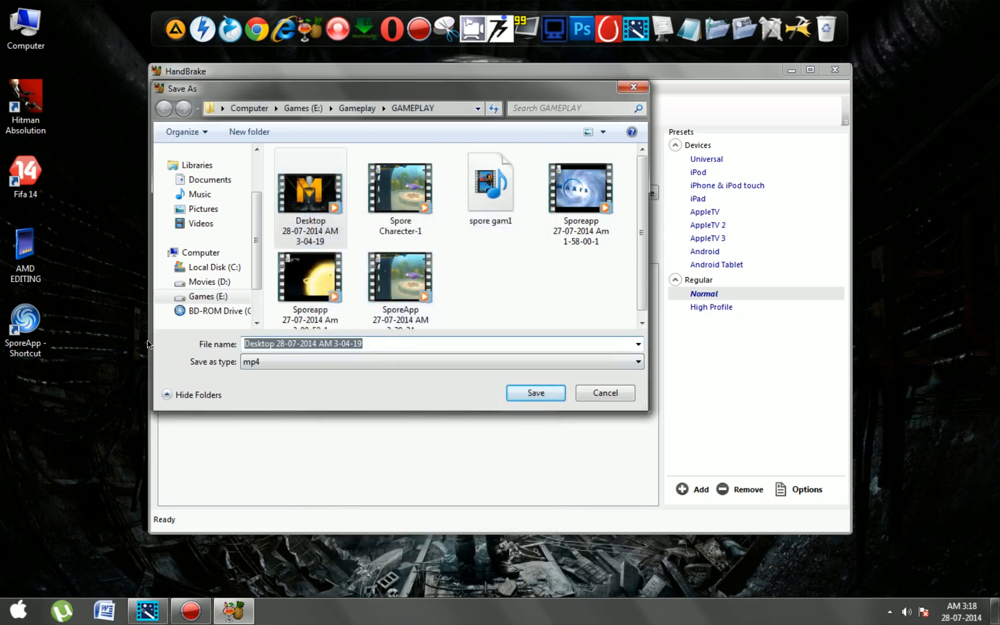
{"action": "type", "text": "c"}
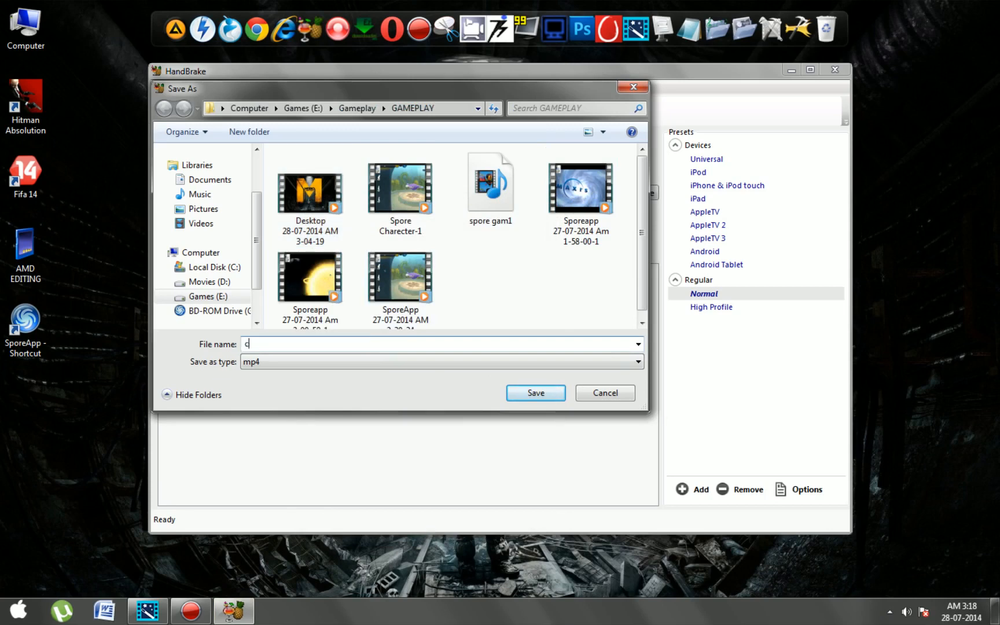
{"action": "type", "text": "ompr"}
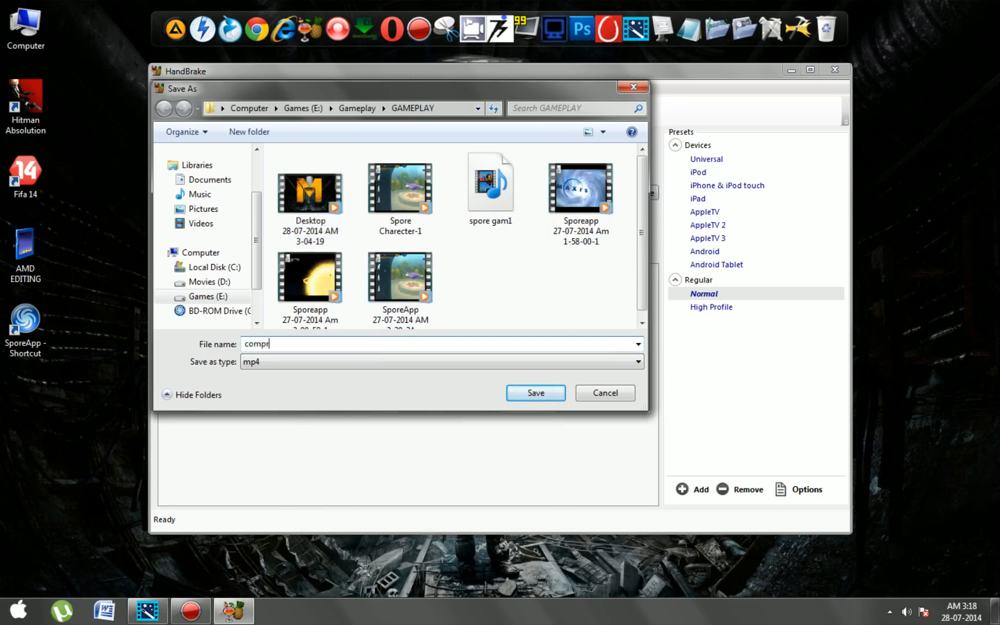
{"action": "type", "text": "essed"}
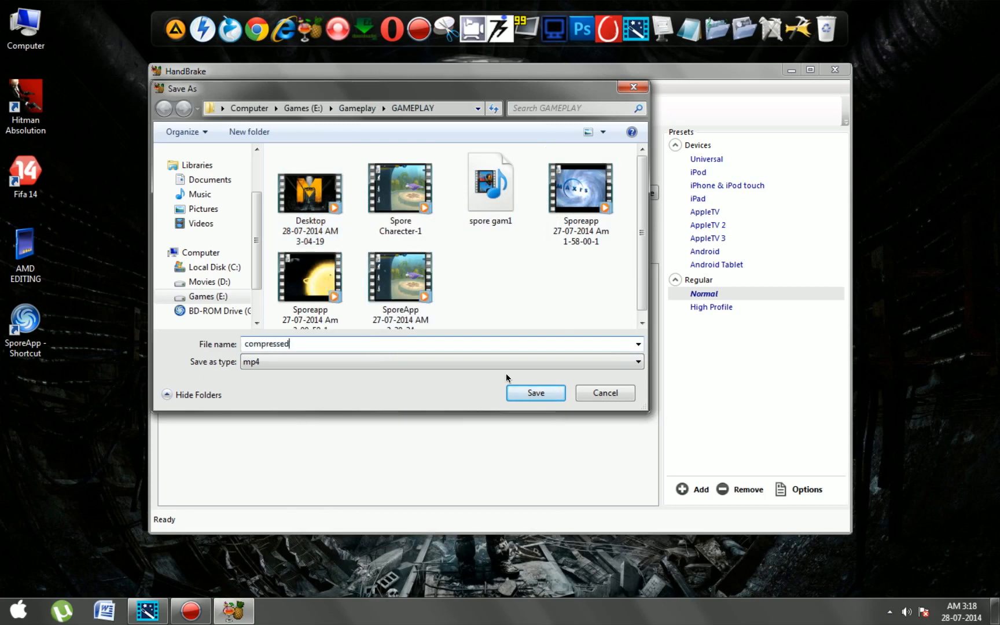
{"action": "left_click", "coordinate": [534, 392]}
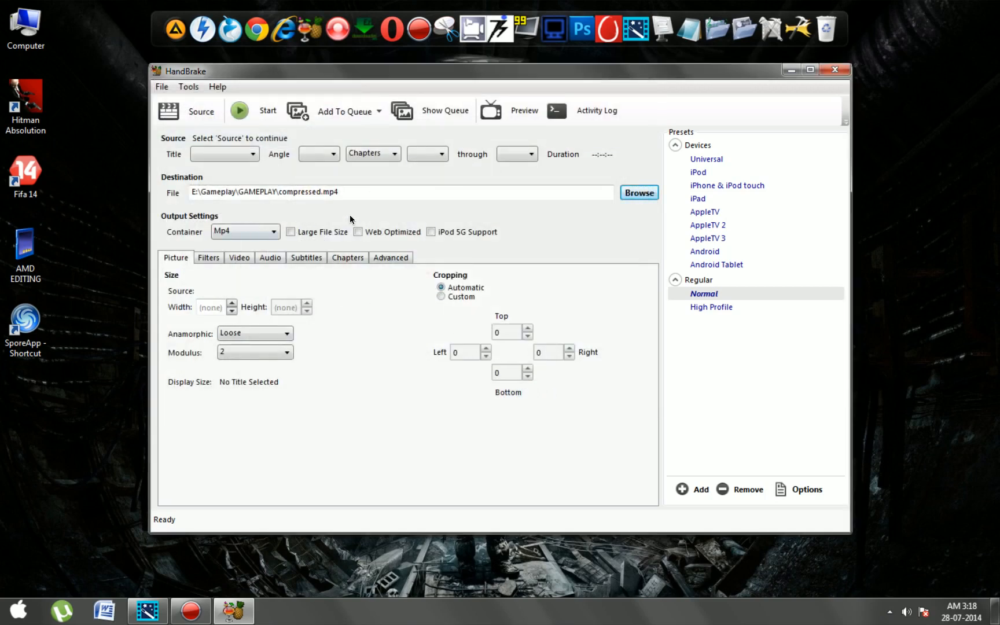
{"action": "mouse_move", "coordinate": [250, 211]}
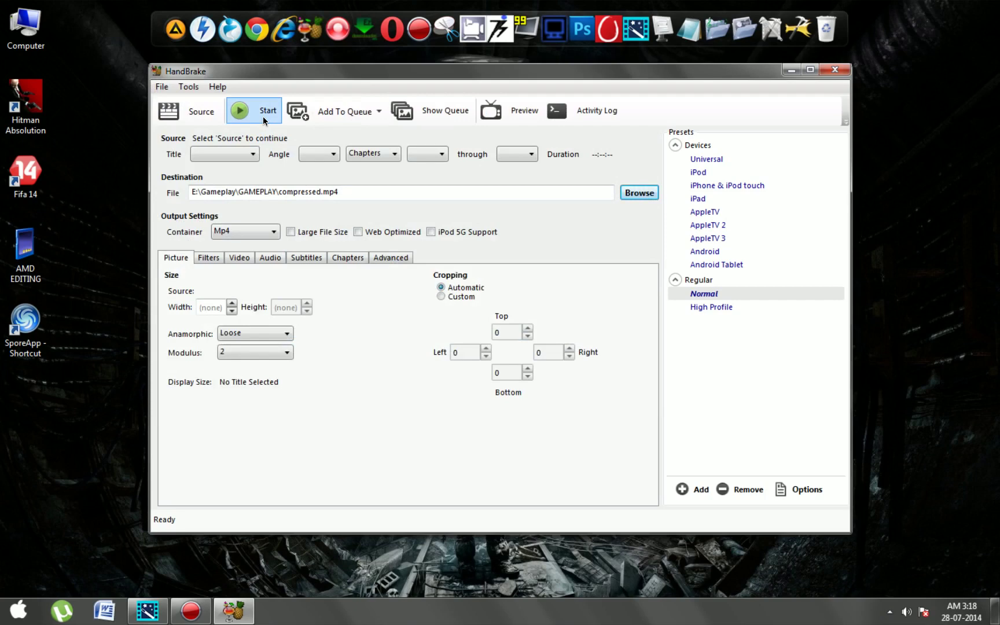
Attempt to start encoding and dismiss the must-scan-a-source error
{"action": "left_click", "coordinate": [254, 110]}
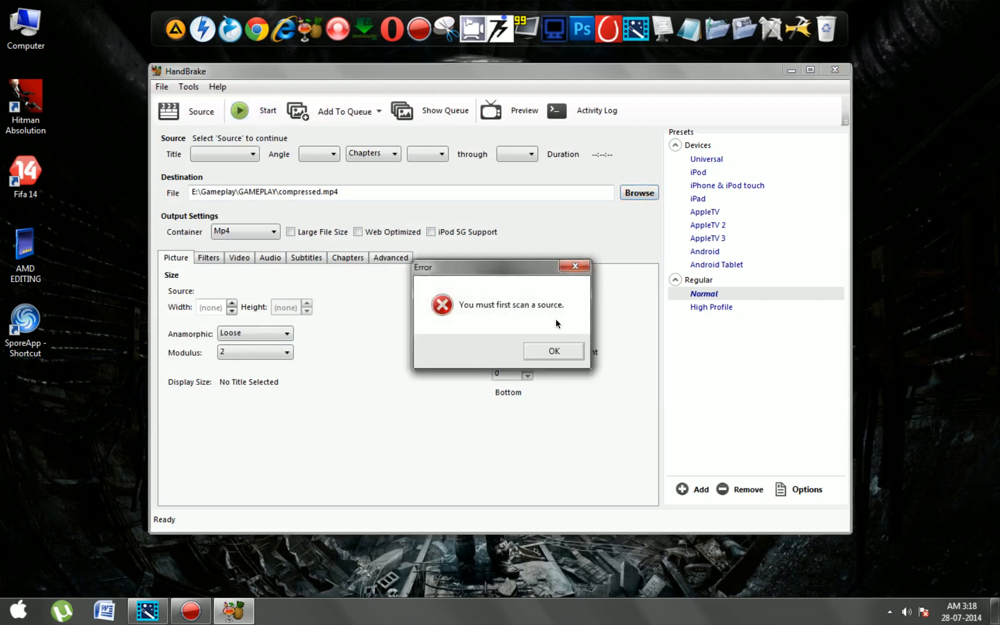
{"action": "left_click", "coordinate": [553, 350]}
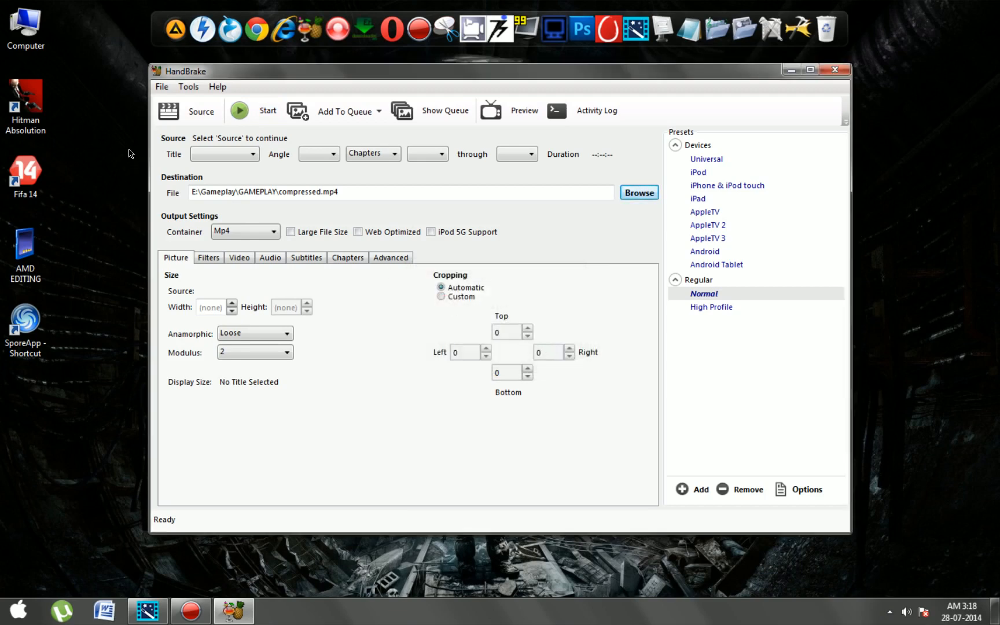
Load the Desktop 28-07-2014 AM 3-04-19 video from E:\Gameplay\GAMEPLAY as the source
{"action": "left_click", "coordinate": [189, 110]}
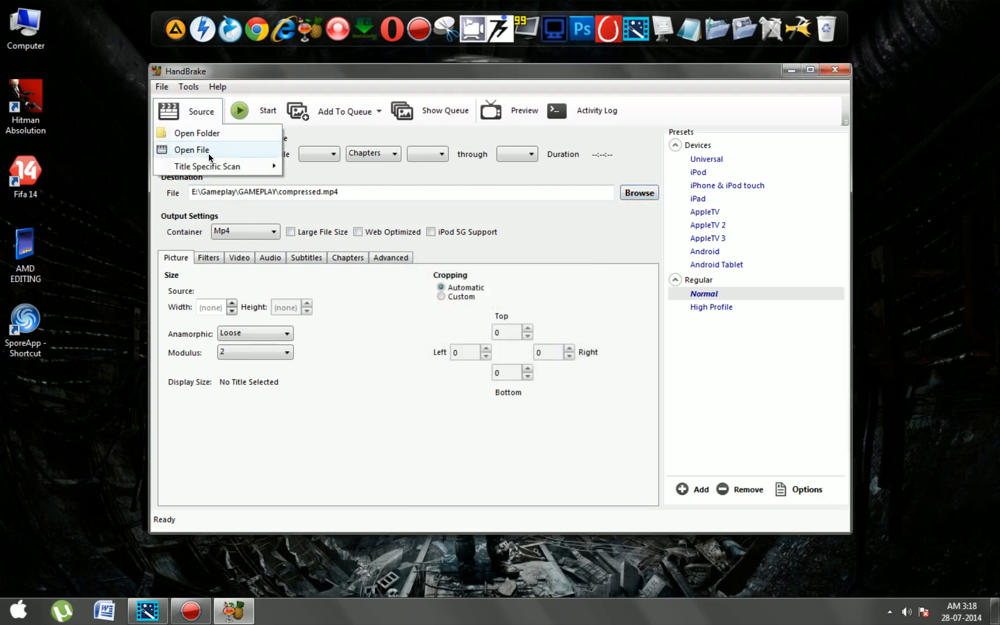
{"action": "left_click", "coordinate": [191, 149]}
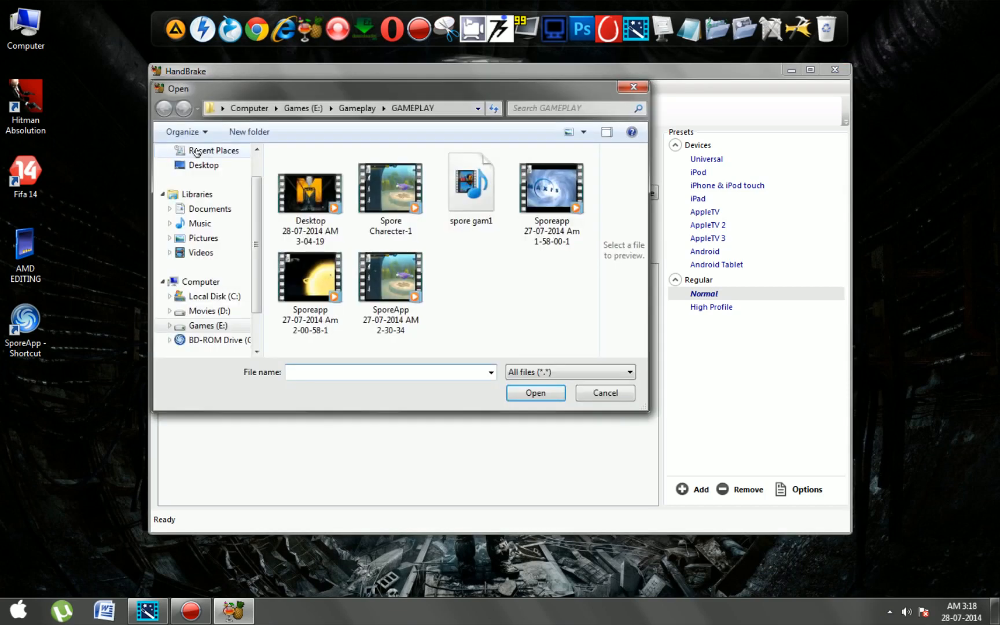
{"action": "left_click", "coordinate": [310, 191]}
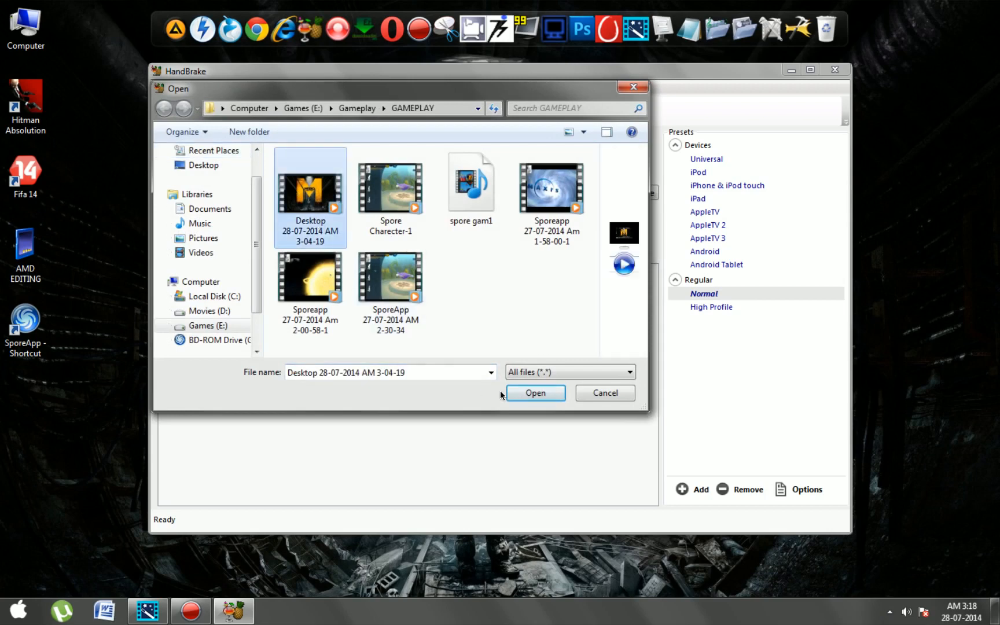
{"action": "left_click", "coordinate": [535, 392]}
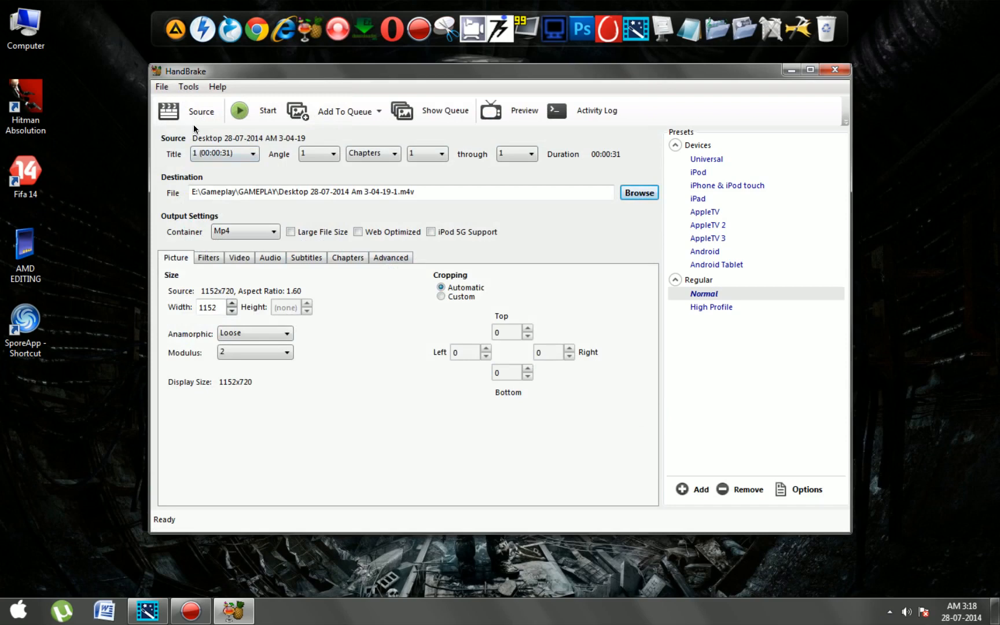
{"action": "mouse_move", "coordinate": [242, 496]}
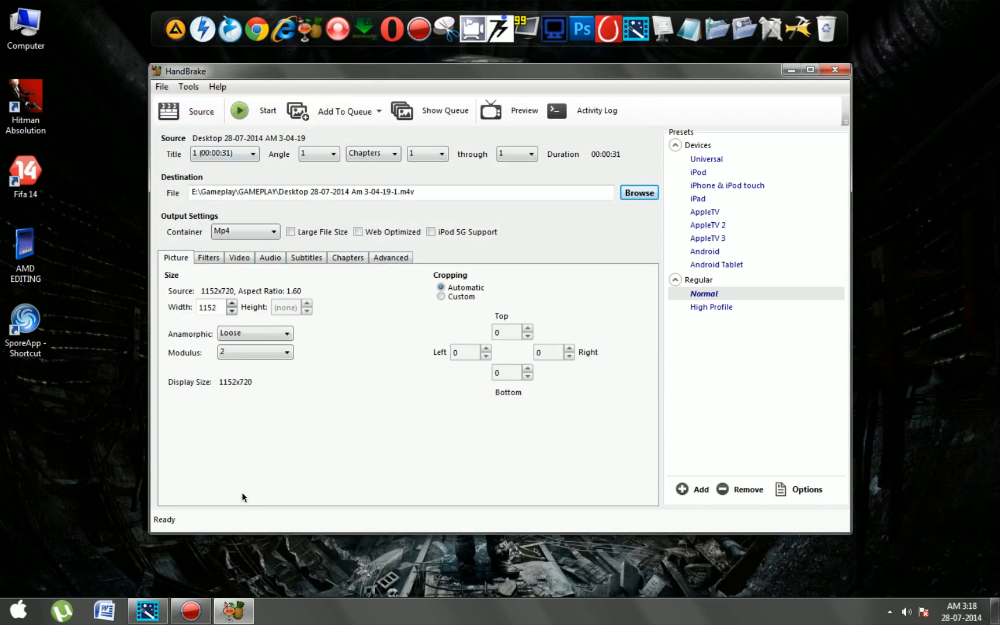
Start the encode and let it run until the status reads Queue Finished
{"action": "left_click", "coordinate": [238, 111]}
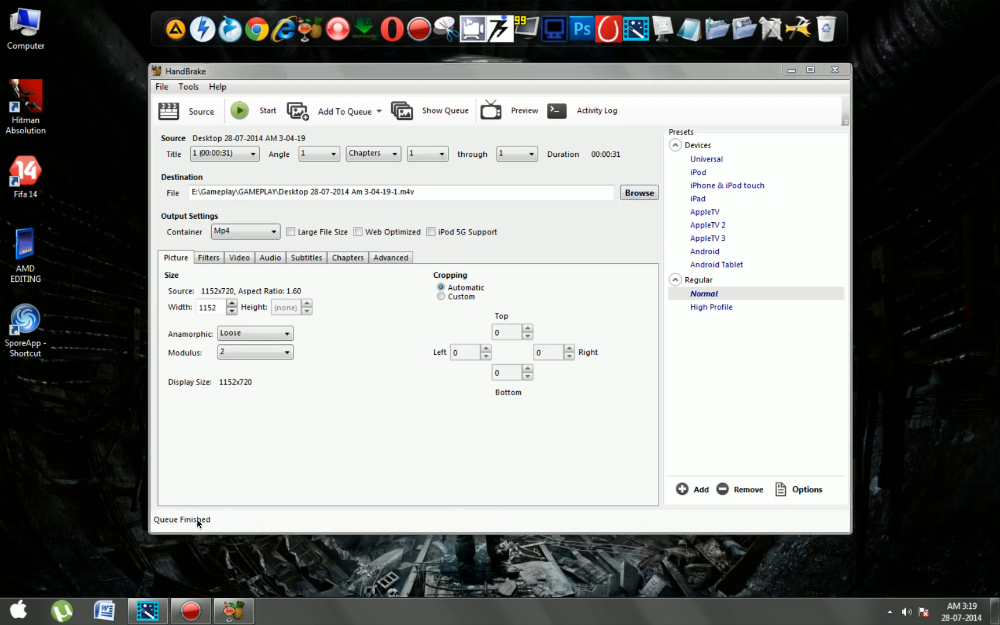
{"action": "mouse_move", "coordinate": [206, 524]}
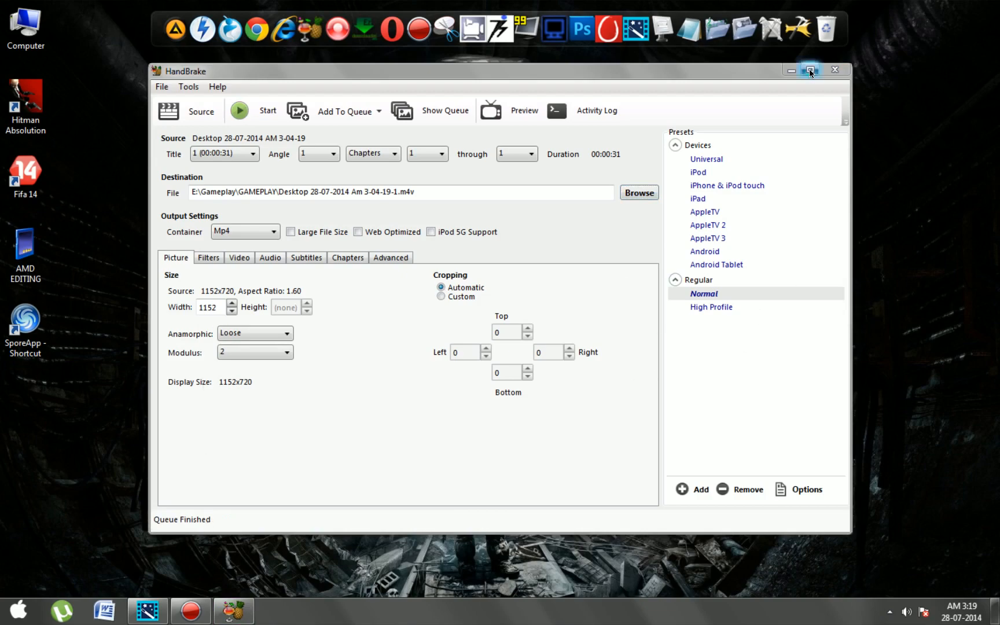
Close HandBrake and navigate Computer > Games (E:) > Gameplay toward the GAMEPLAY folder
{"action": "left_click", "coordinate": [808, 70]}
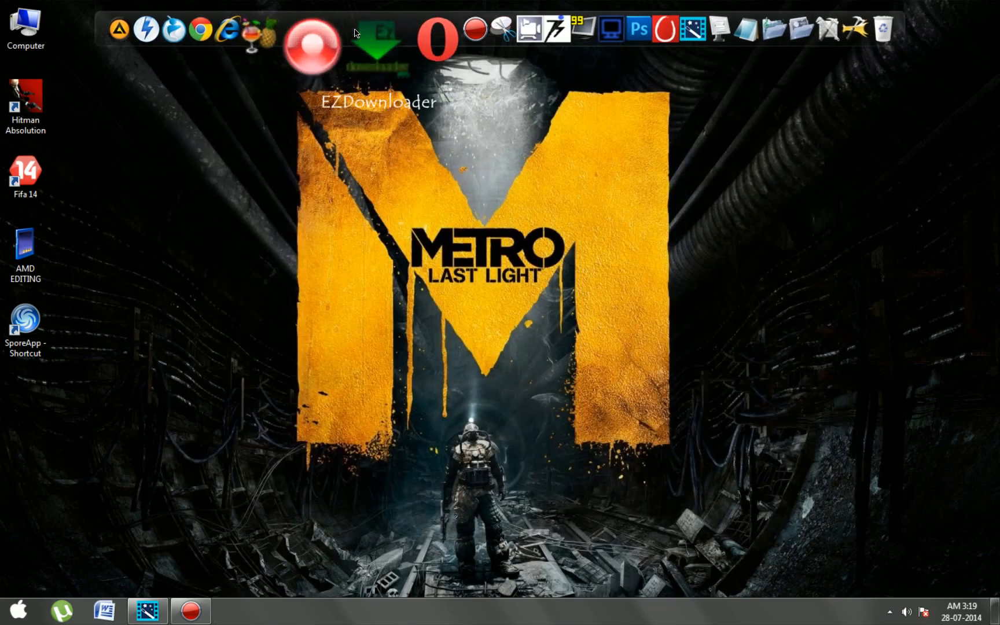
{"action": "double_click", "coordinate": [25, 25]}
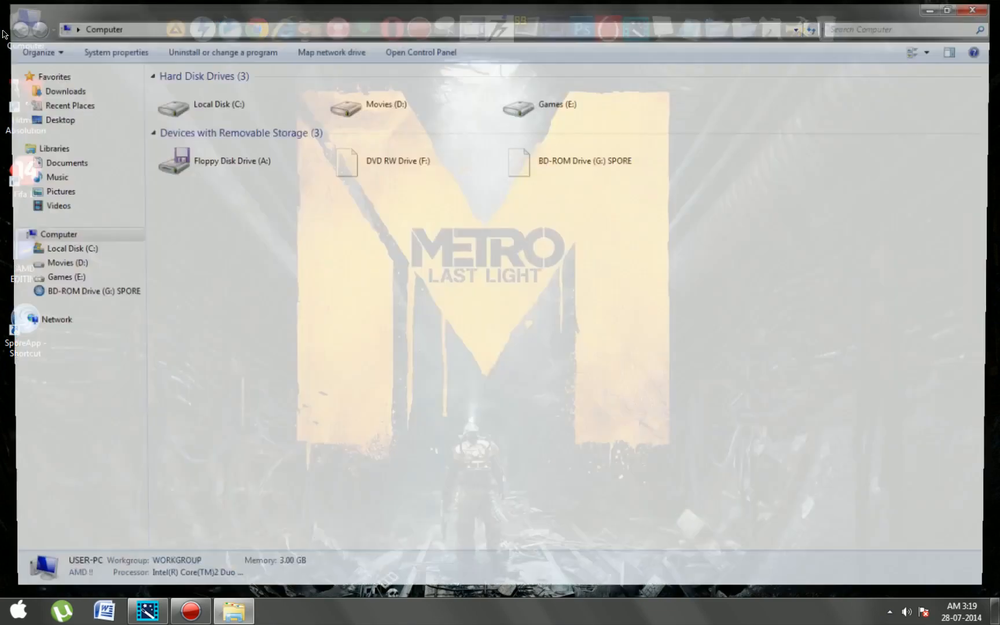
{"action": "double_click", "coordinate": [518, 107]}
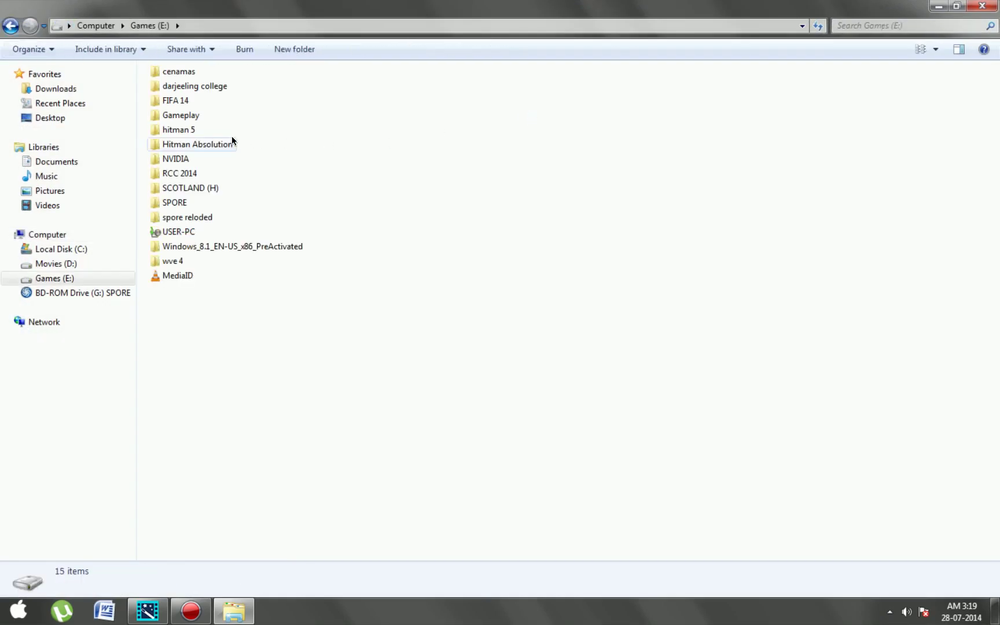
{"action": "double_click", "coordinate": [180, 115]}
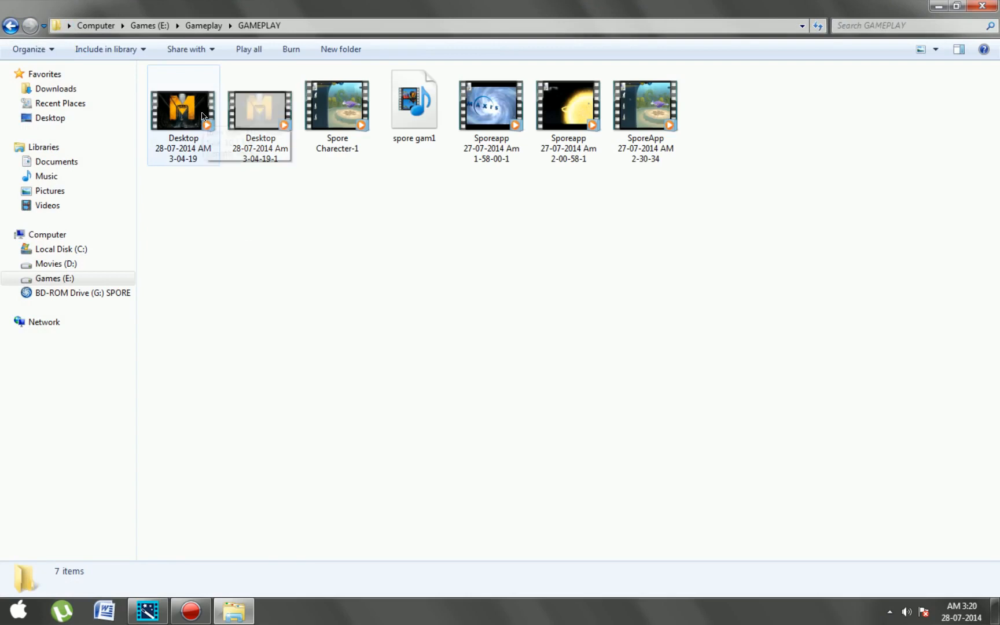
{"action": "mouse_move", "coordinate": [260, 108]}
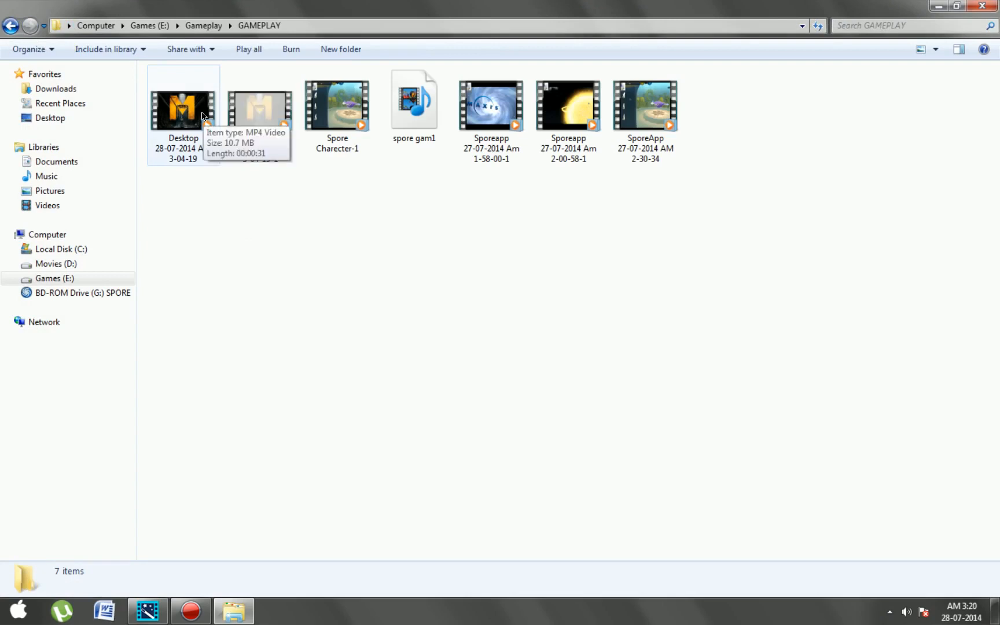
{"action": "right_click", "coordinate": [261, 106]}
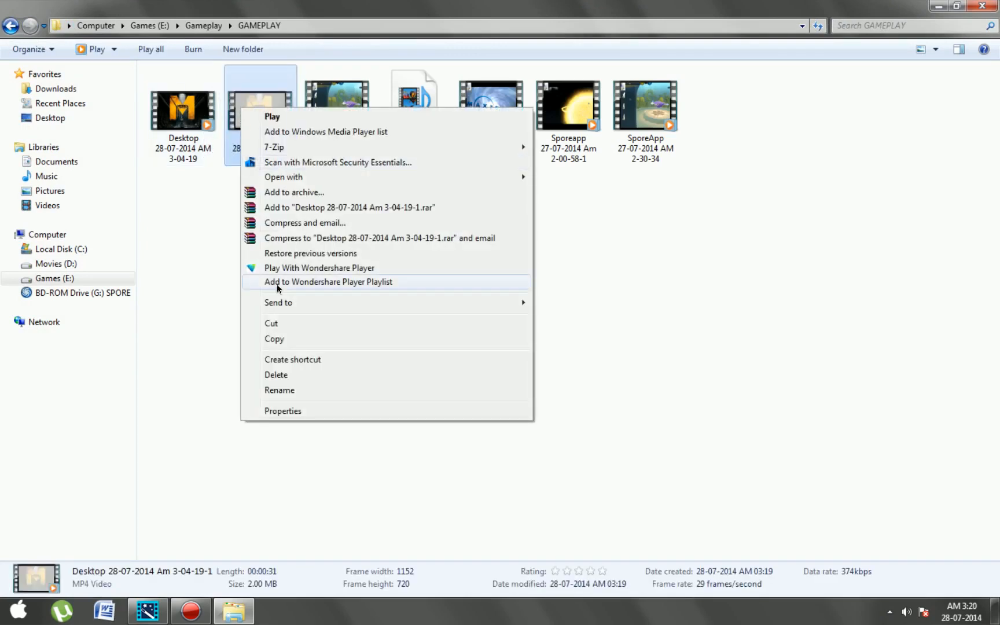
{"action": "left_click", "coordinate": [282, 411]}
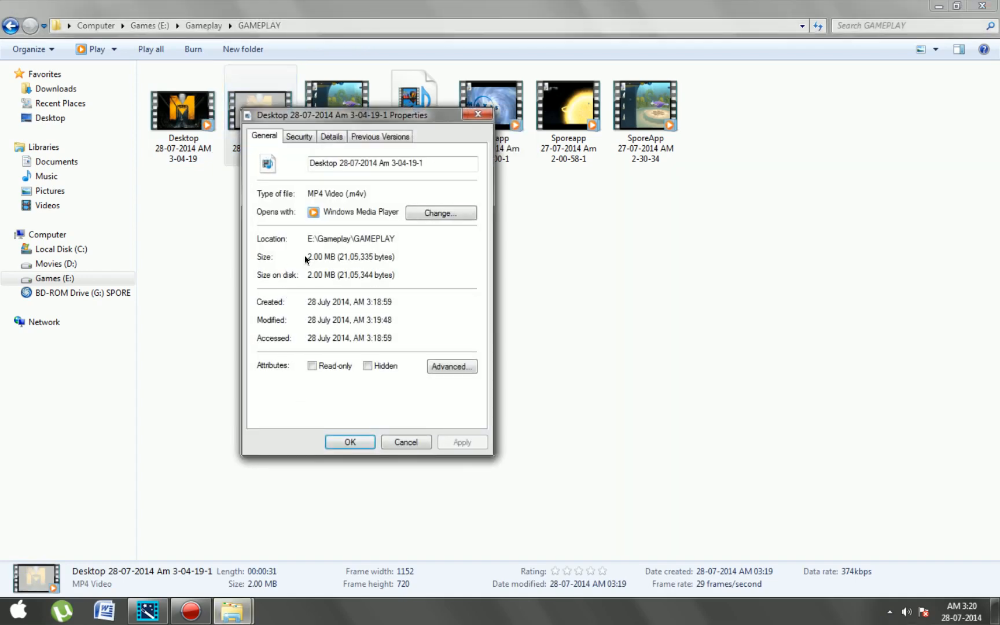
{"action": "double_click", "coordinate": [350, 257]}
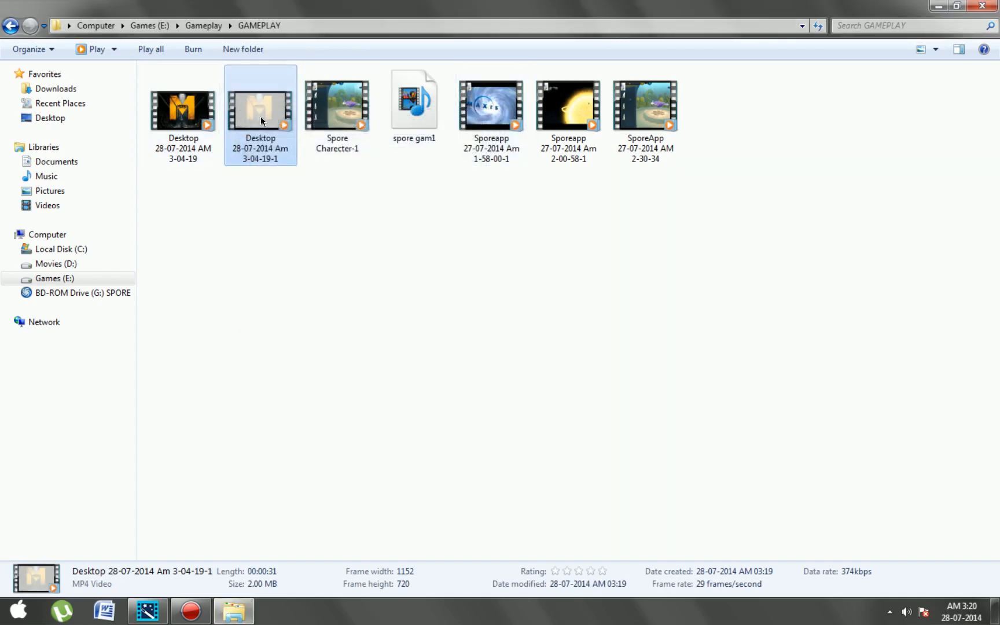
Play the compressed copy and bring up Open with options for the original video
{"action": "left_click", "coordinate": [183, 112]}
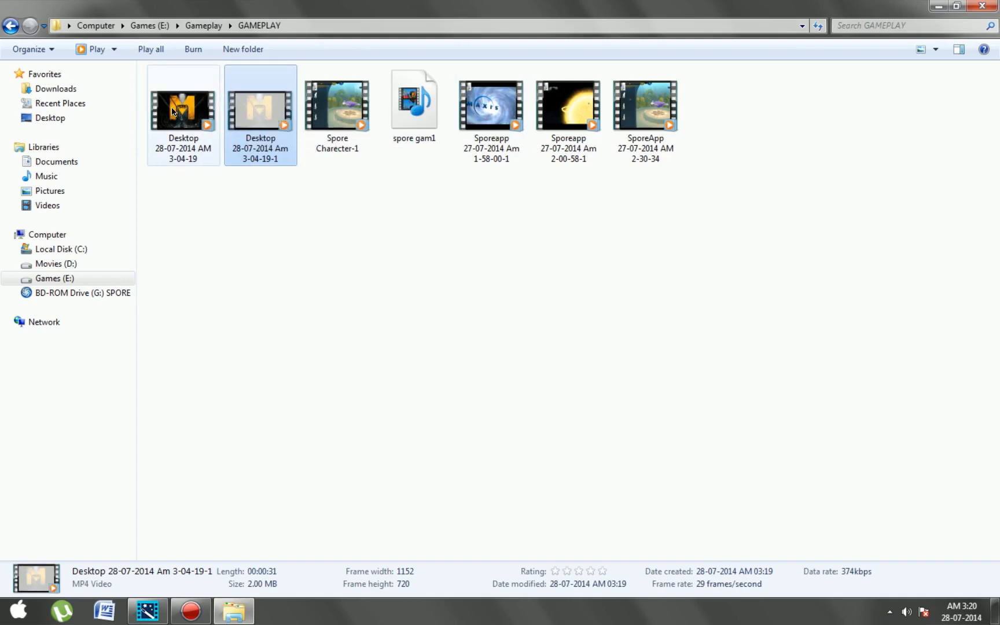
{"action": "double_click", "coordinate": [261, 111]}
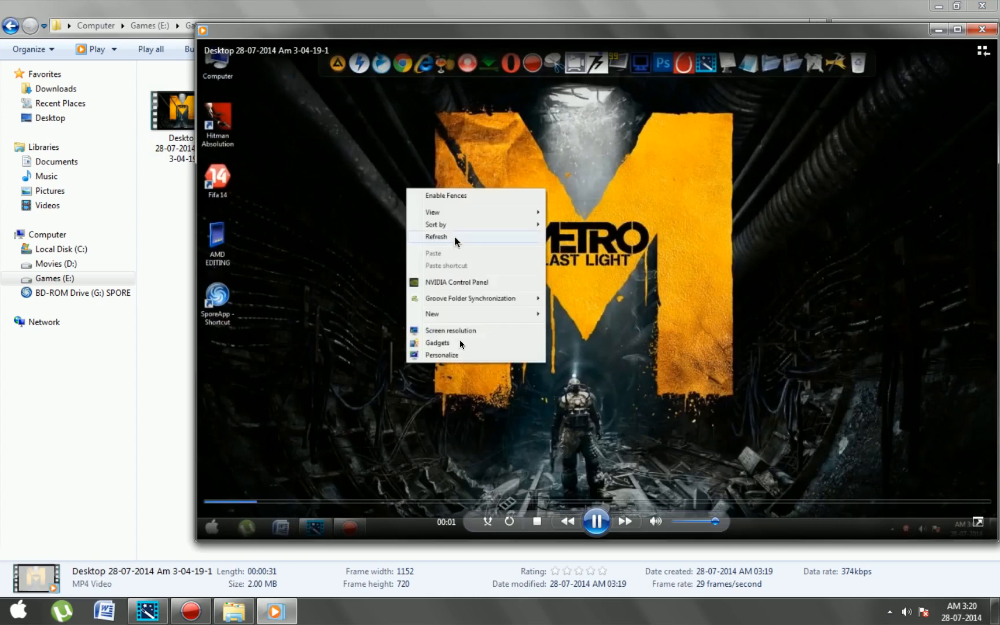
{"action": "right_click", "coordinate": [183, 115]}
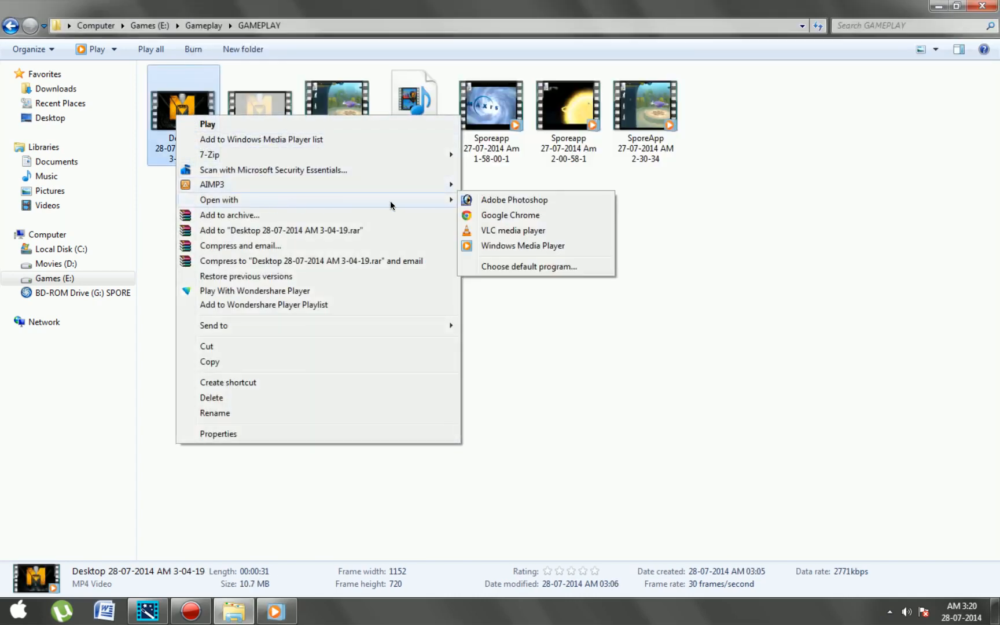
{"action": "left_click", "coordinate": [513, 230]}
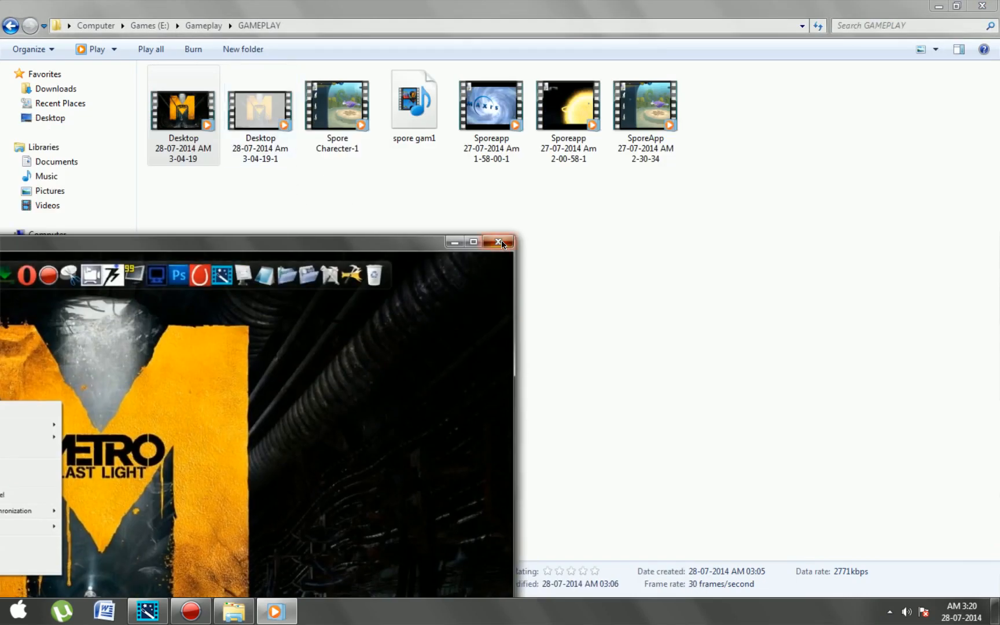
Get the original 10.7 MB video playing in VLC media player and check the compressed copy's actions
{"action": "right_click", "coordinate": [183, 111]}
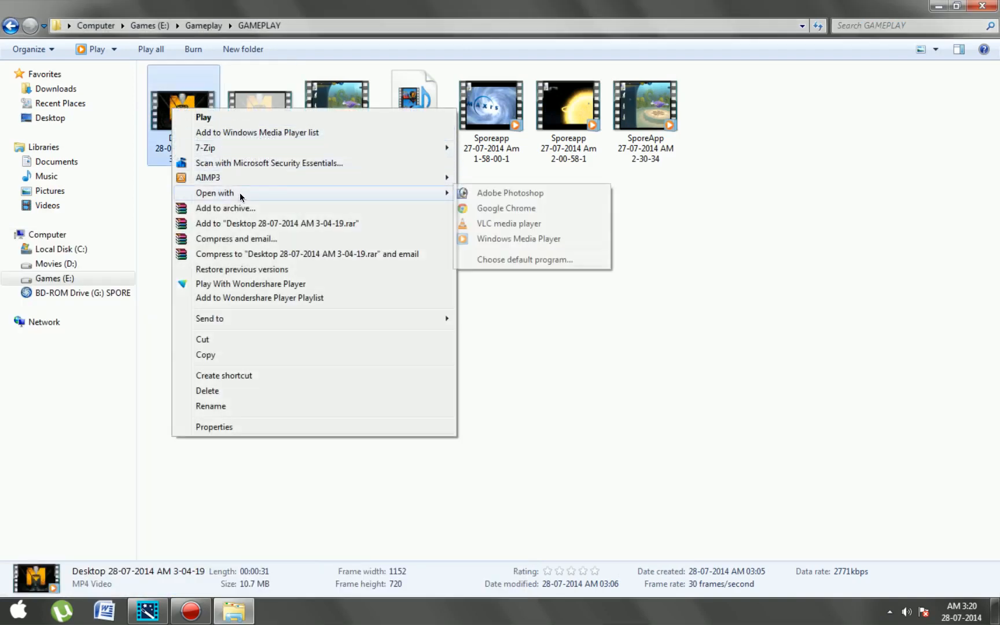
{"action": "left_click", "coordinate": [508, 223]}
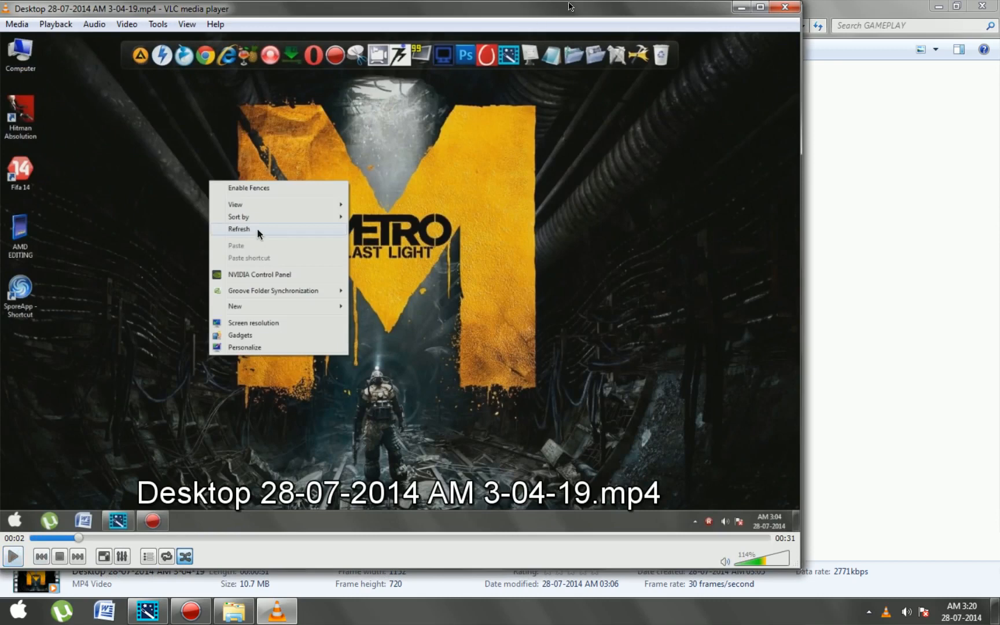
{"action": "right_click", "coordinate": [255, 115]}
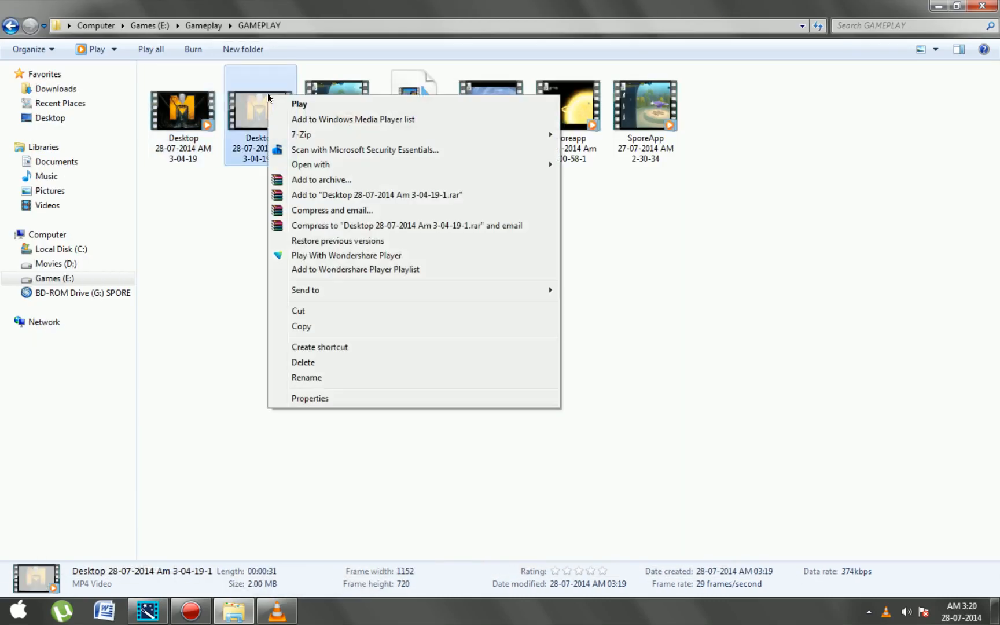
{"action": "left_click", "coordinate": [590, 195]}
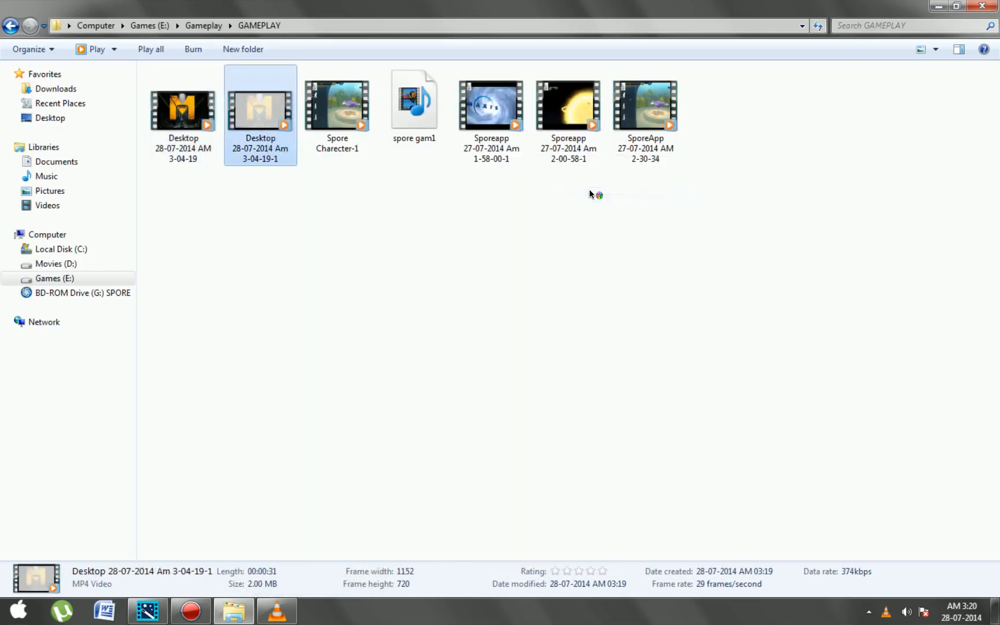
Play the compressed copy beside the original in VLC, compare, then close the players
{"action": "double_click", "coordinate": [260, 111]}
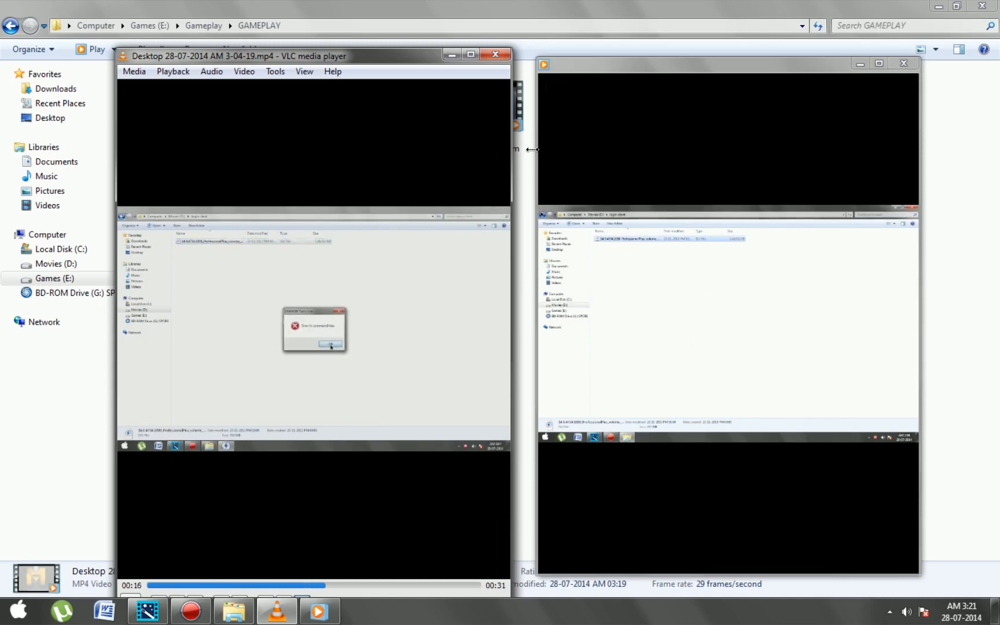
{"action": "mouse_move", "coordinate": [491, 54]}
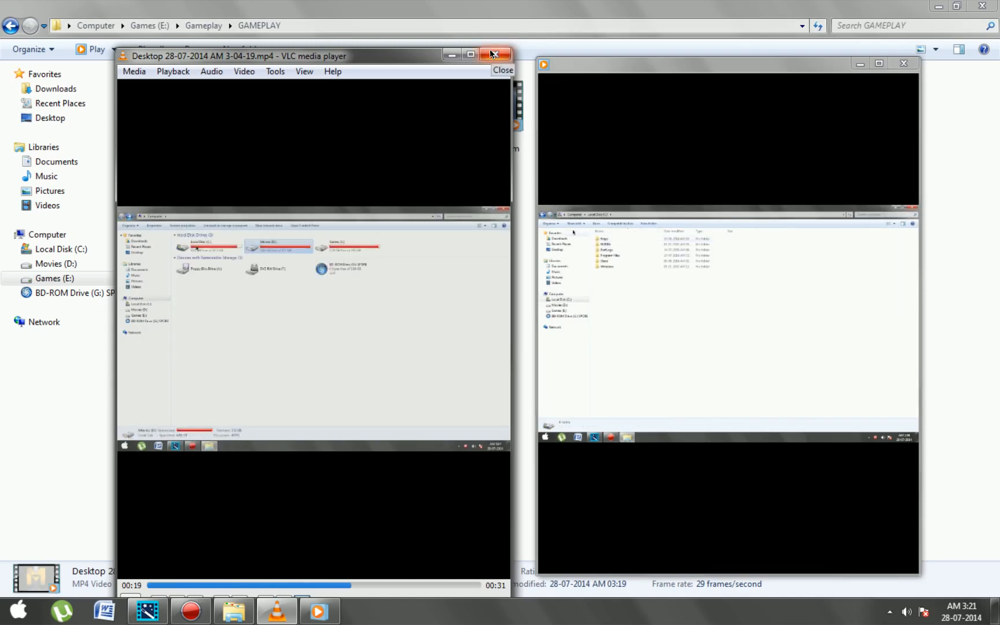
{"action": "left_click", "coordinate": [497, 55]}
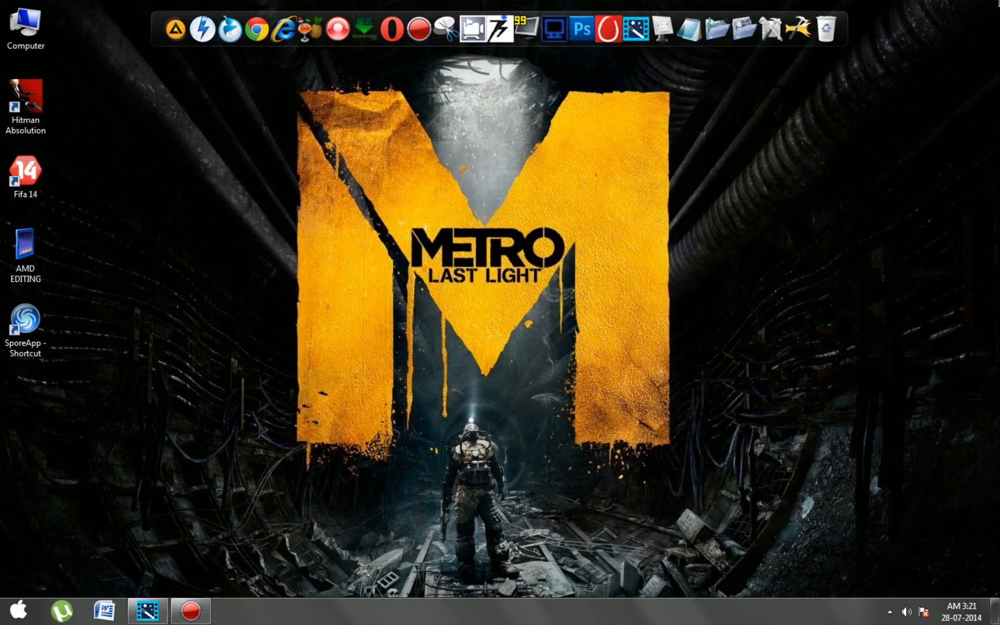
{"action": "mouse_move", "coordinate": [941, 5]}
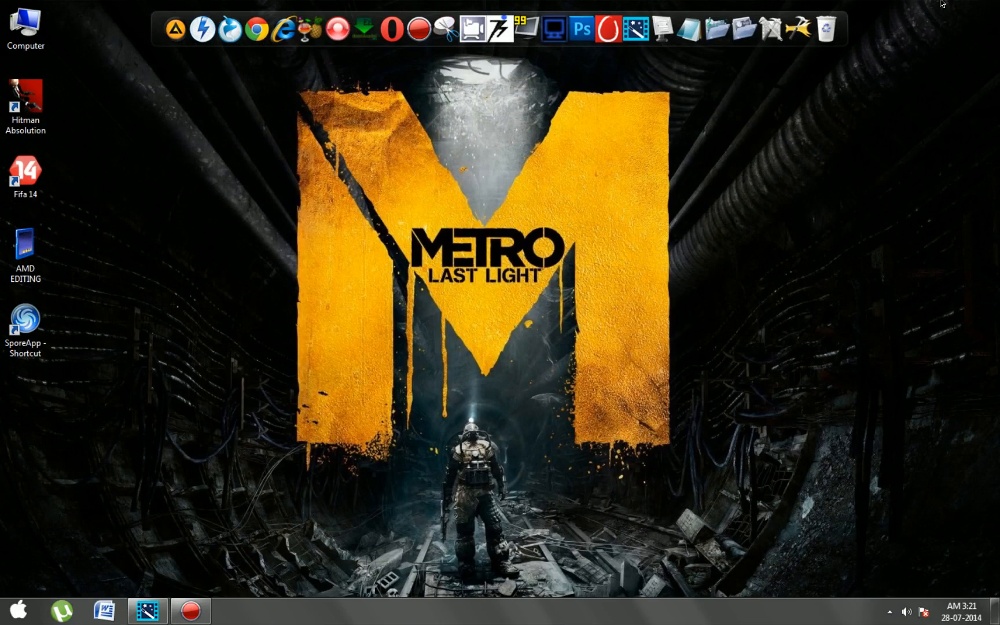
{"action": "mouse_move", "coordinate": [189, 611]}
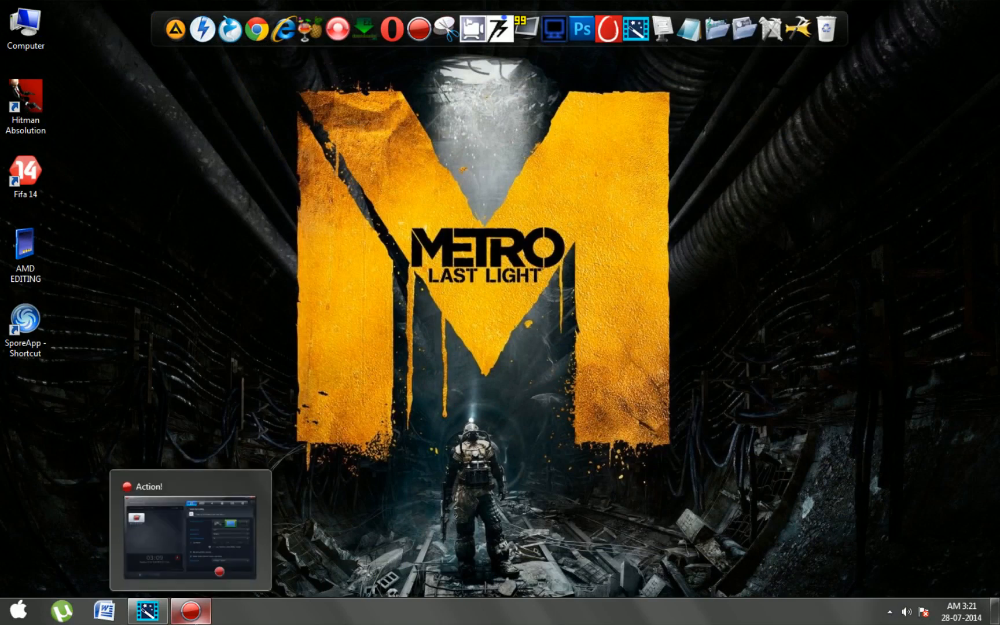